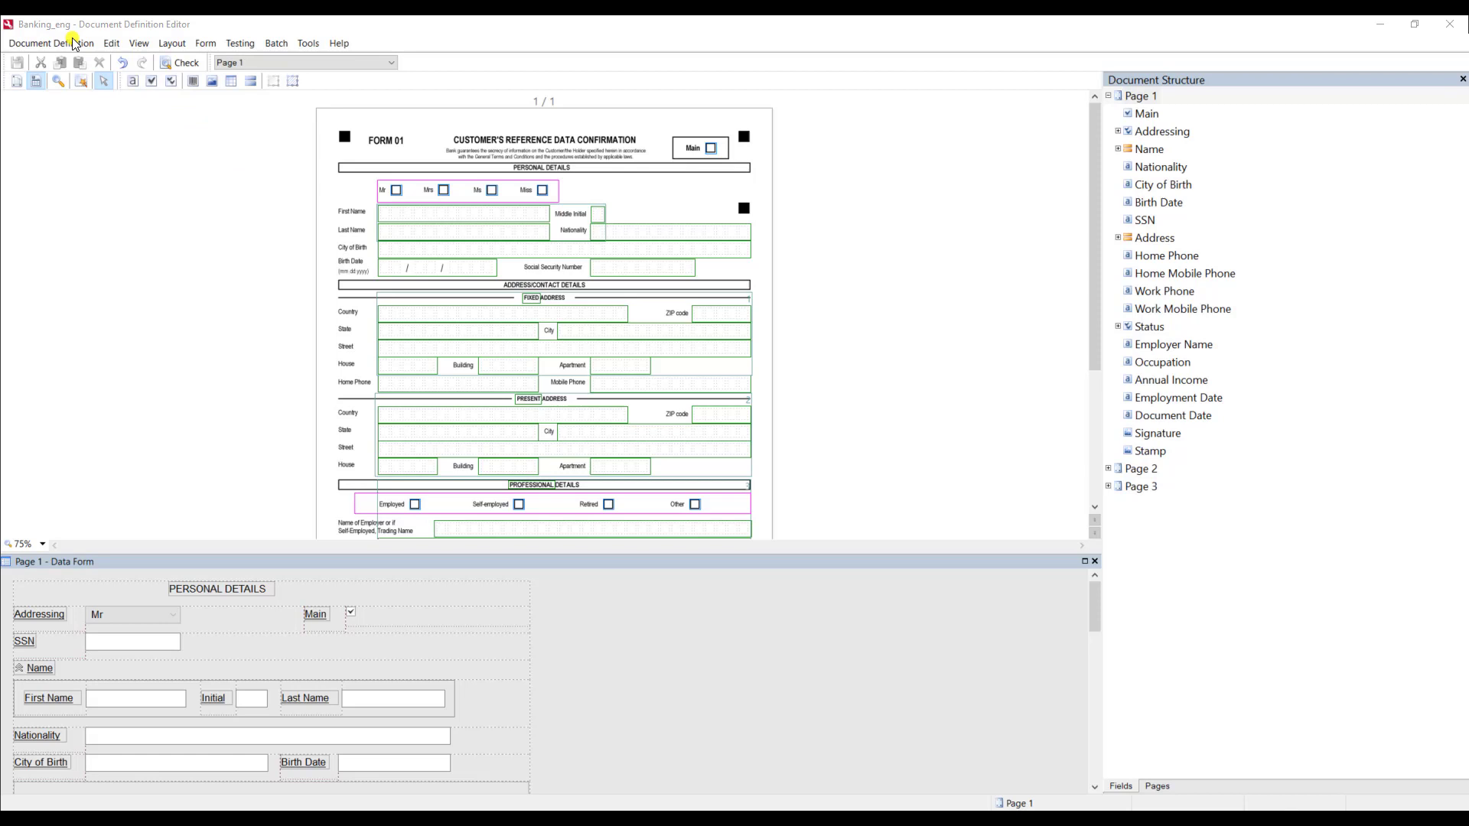
- Open the Banking_eng definition's Localization Options with Spanish selected
{"action": "left_click", "coordinate": [51, 43]}
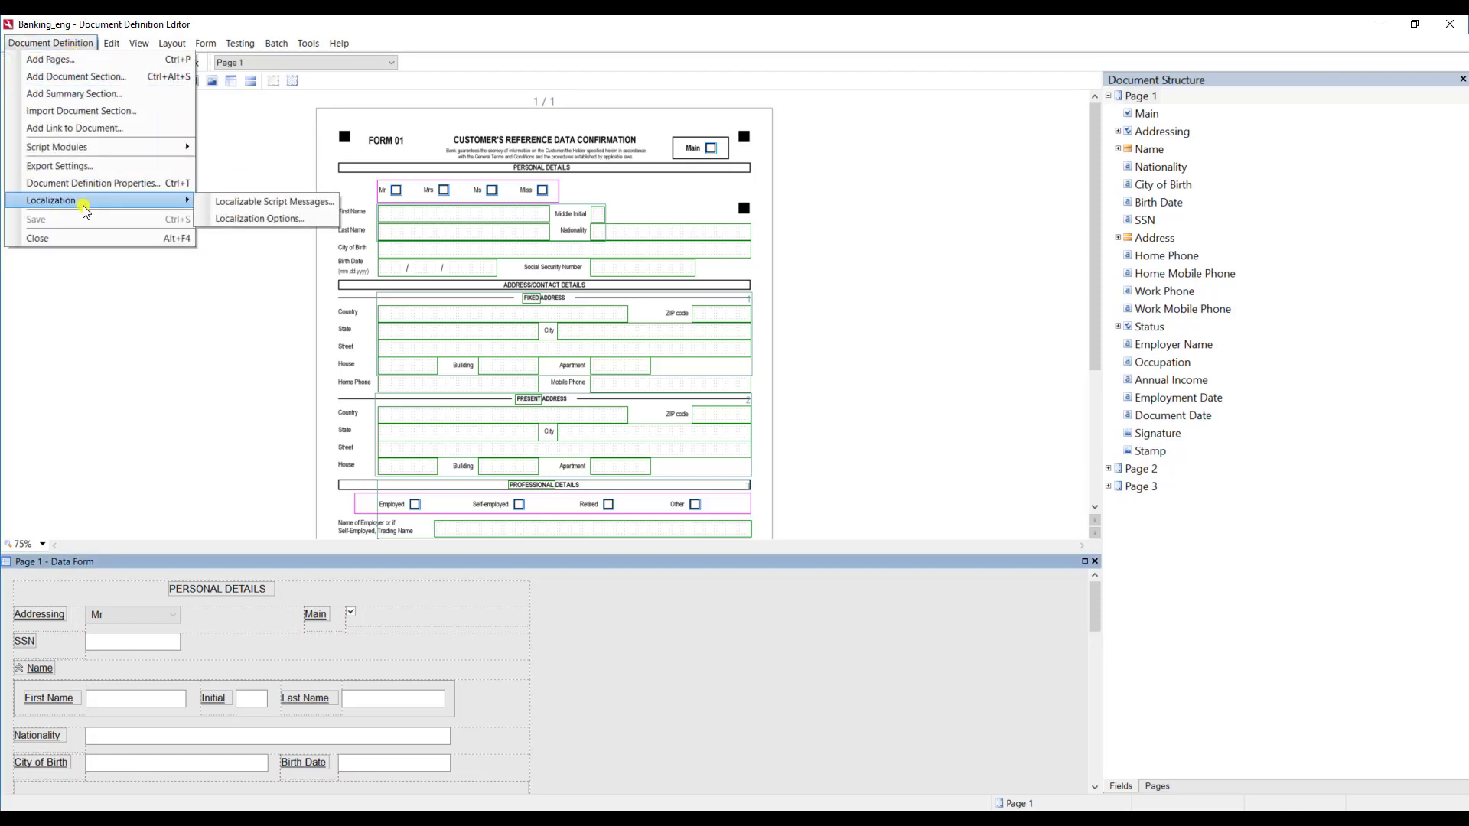
{"action": "mouse_move", "coordinate": [270, 218]}
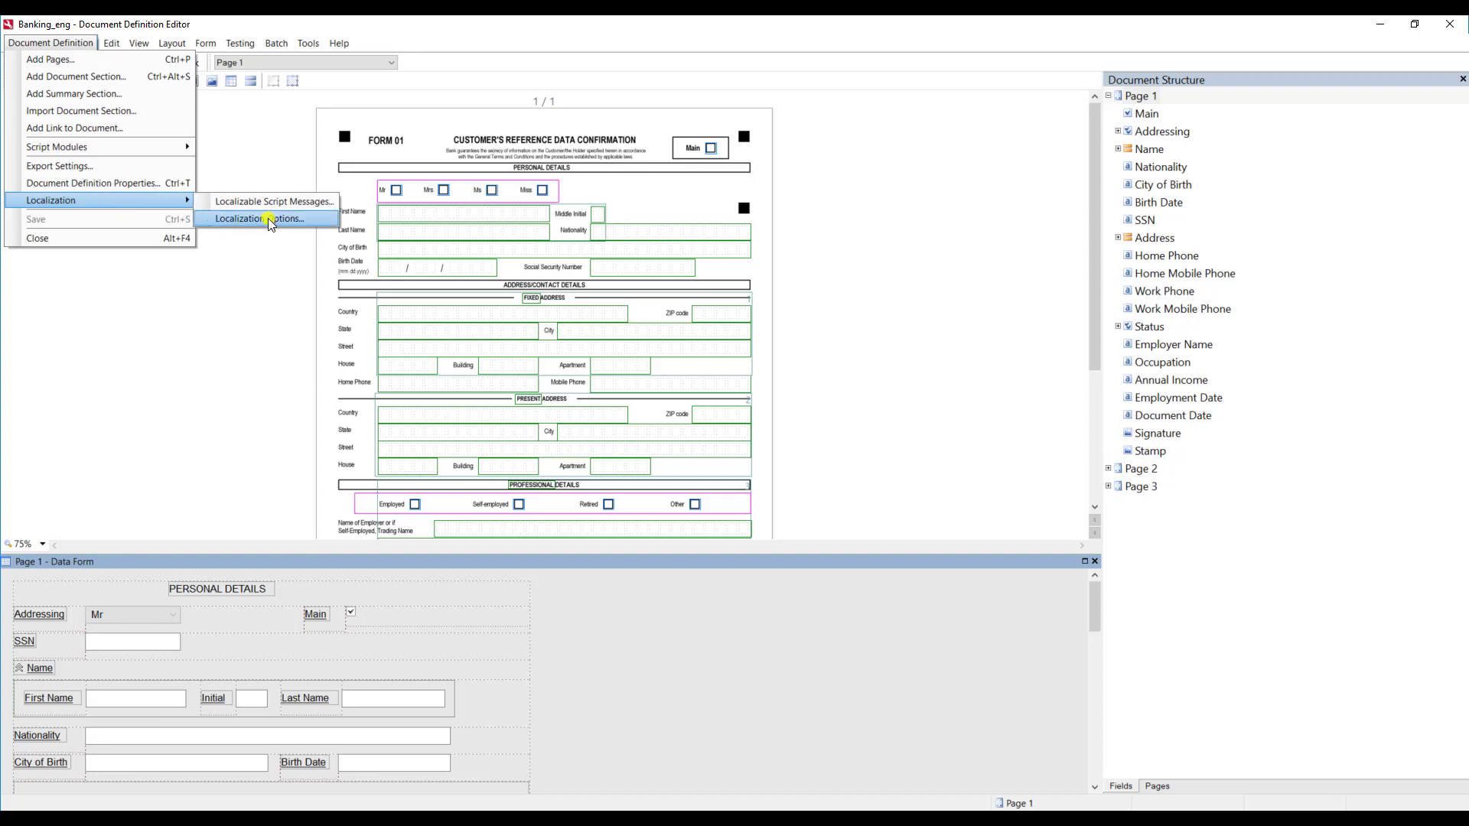
{"action": "left_click", "coordinate": [260, 219]}
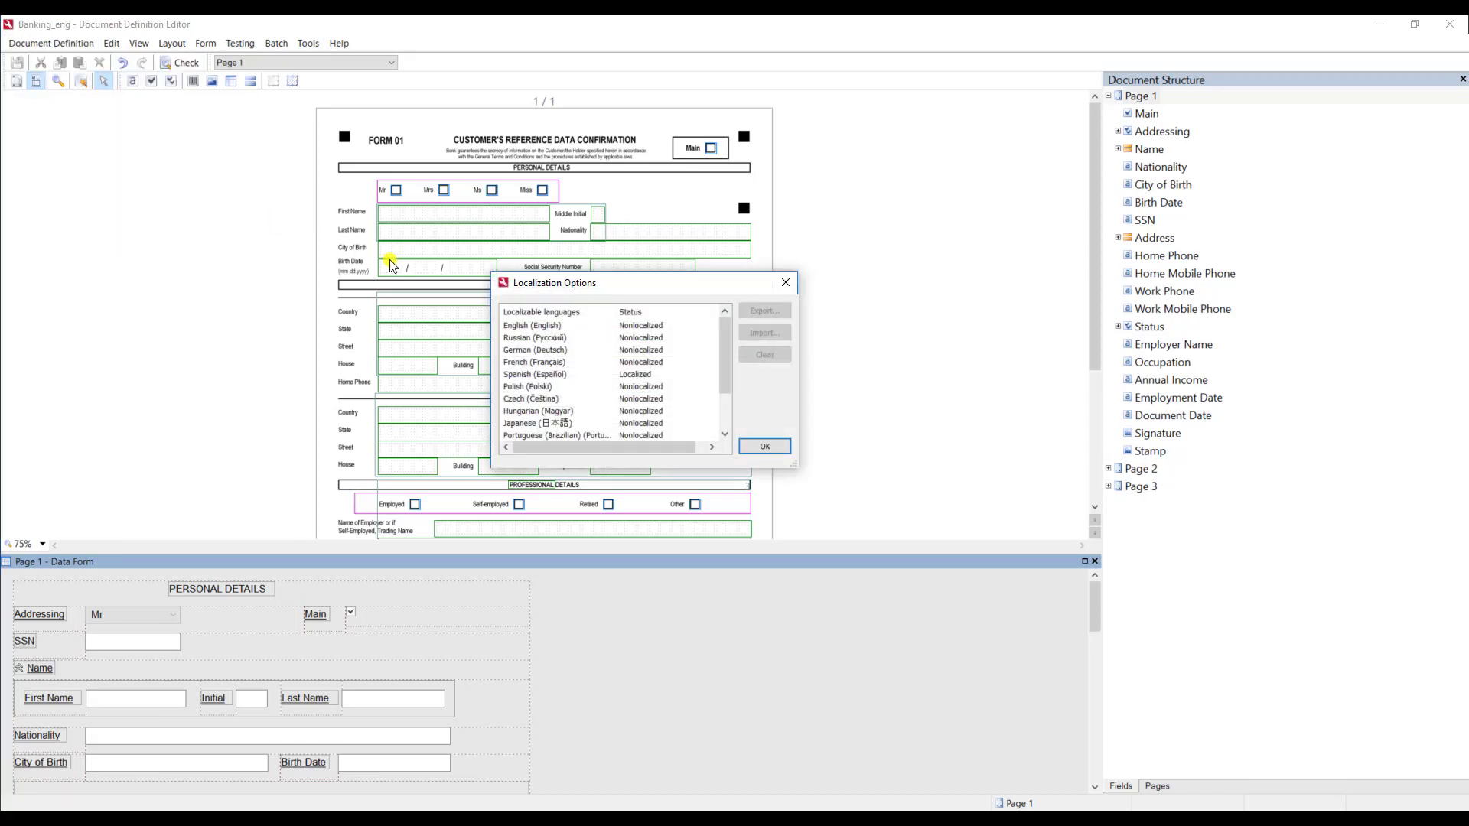
{"action": "mouse_move", "coordinate": [408, 264]}
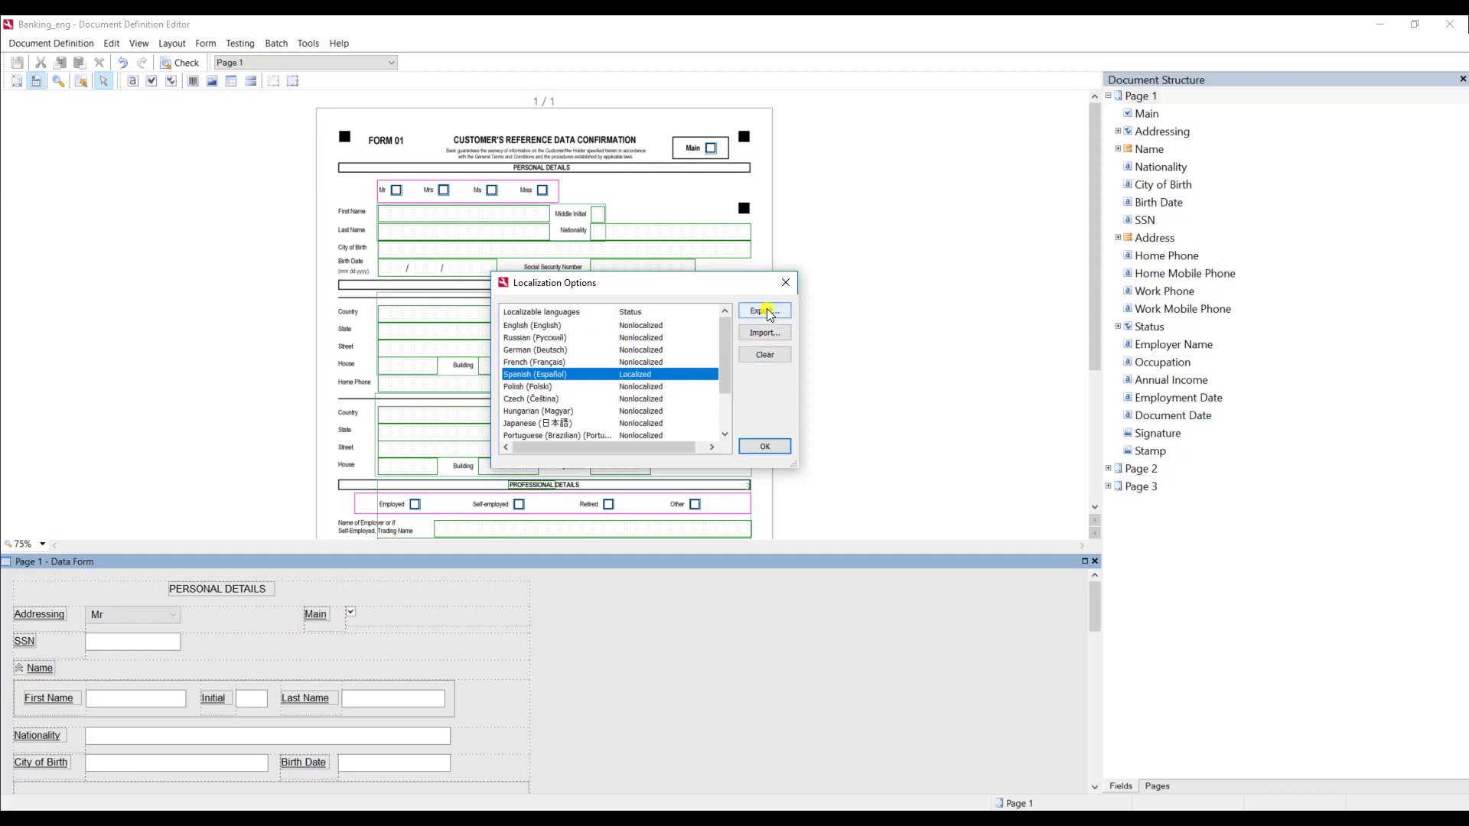
- Export the Spanish localization strings over the existing test text file
{"action": "left_click", "coordinate": [764, 310]}
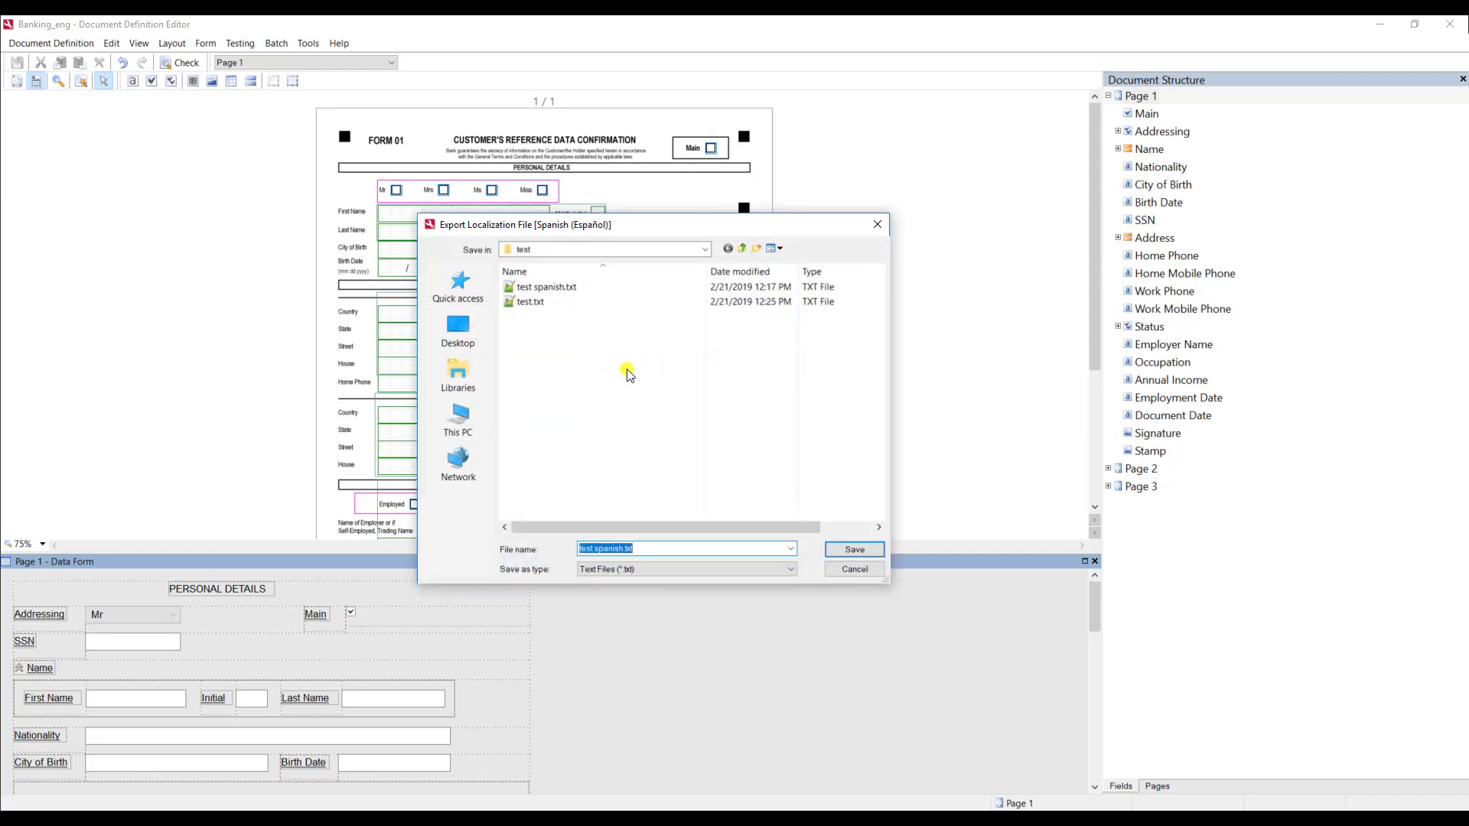
{"action": "left_click", "coordinate": [547, 287]}
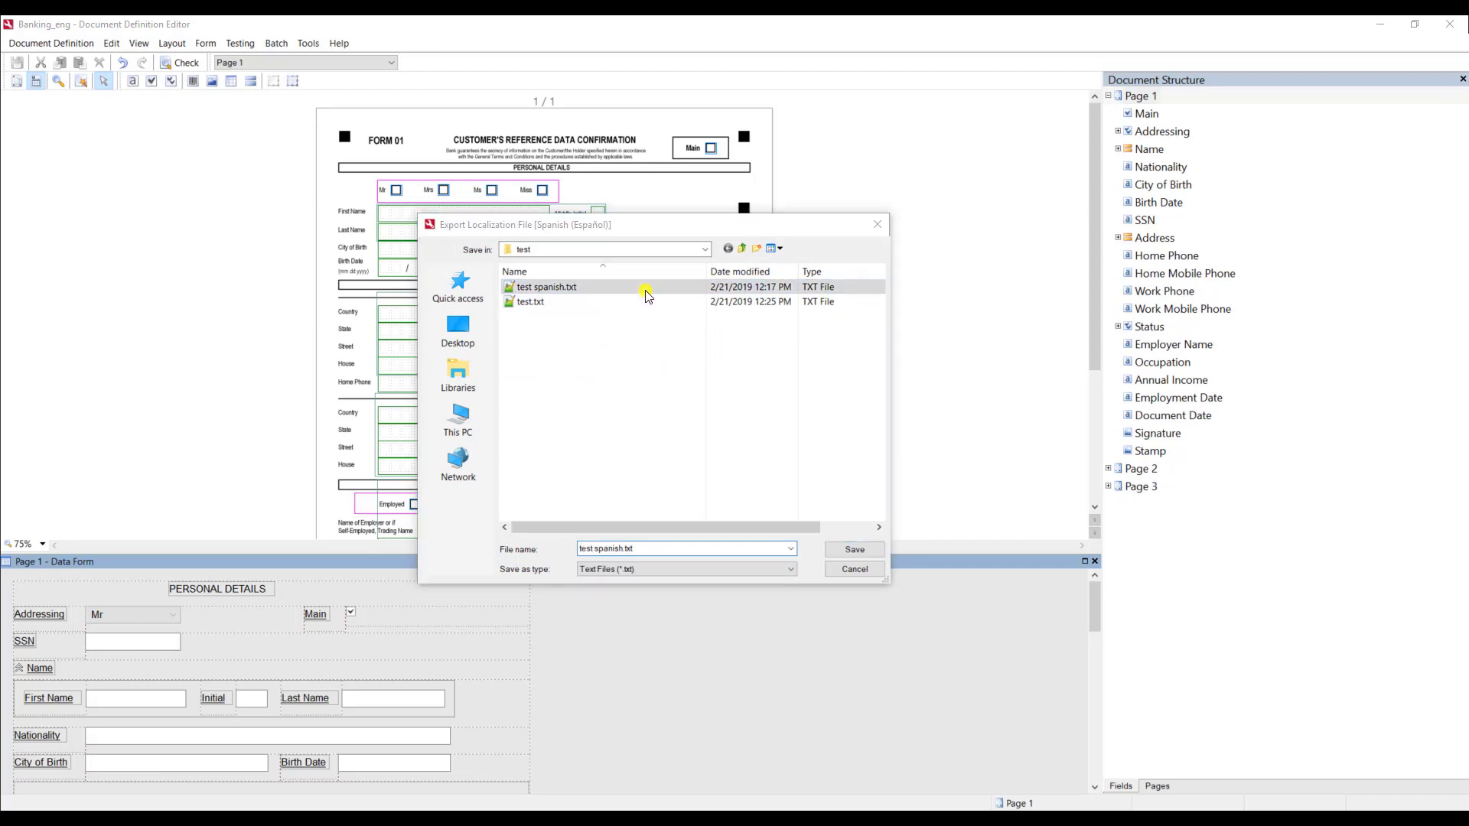
{"action": "left_click", "coordinate": [852, 549]}
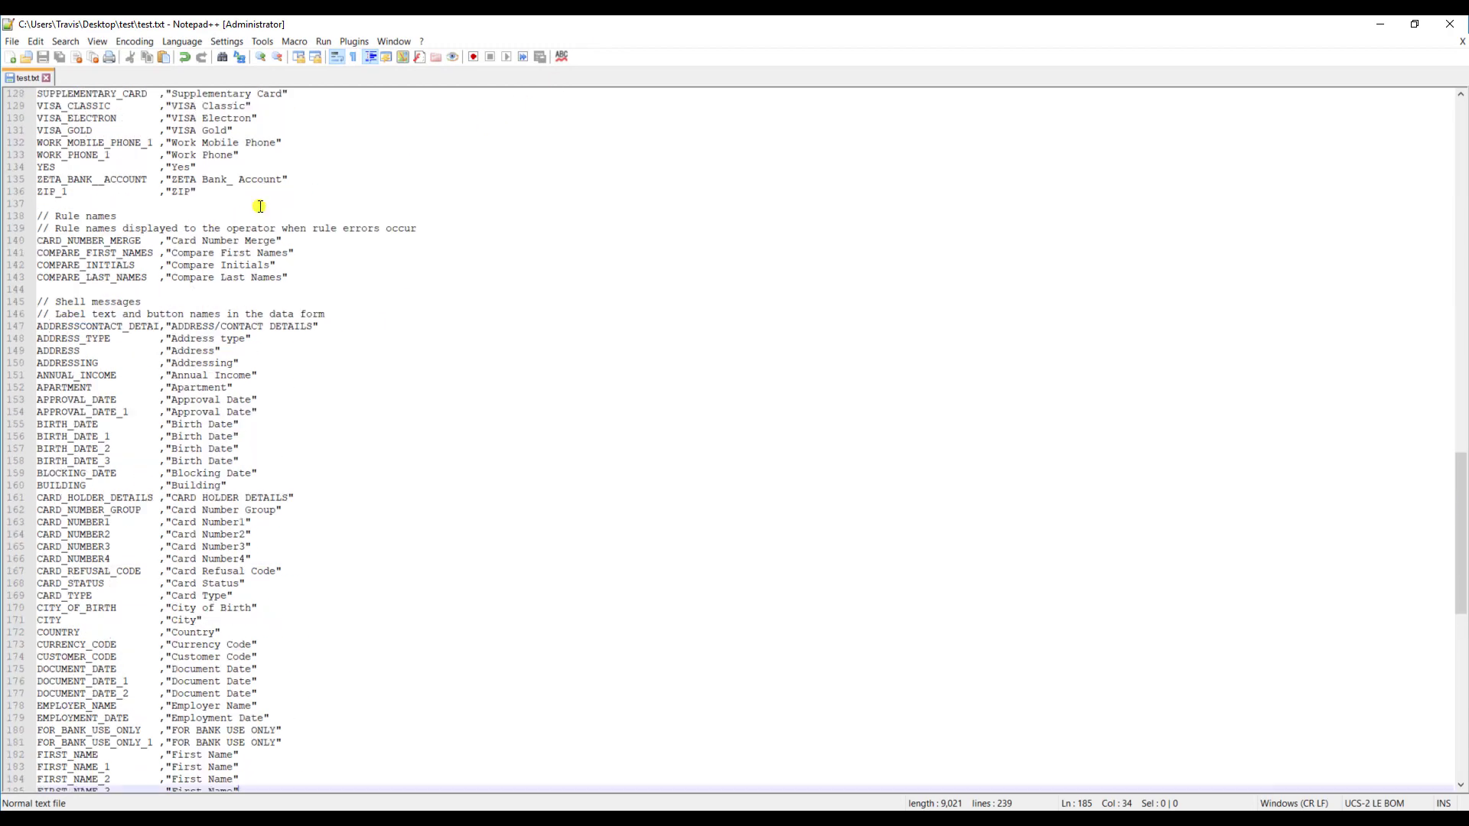
- Scroll through test.txt, checking the Field captions and PERSONAL_DETAILS 'DETALLES PERSONALES' lines
{"action": "scroll", "scroll_direction": "up", "scroll_amount": 3}
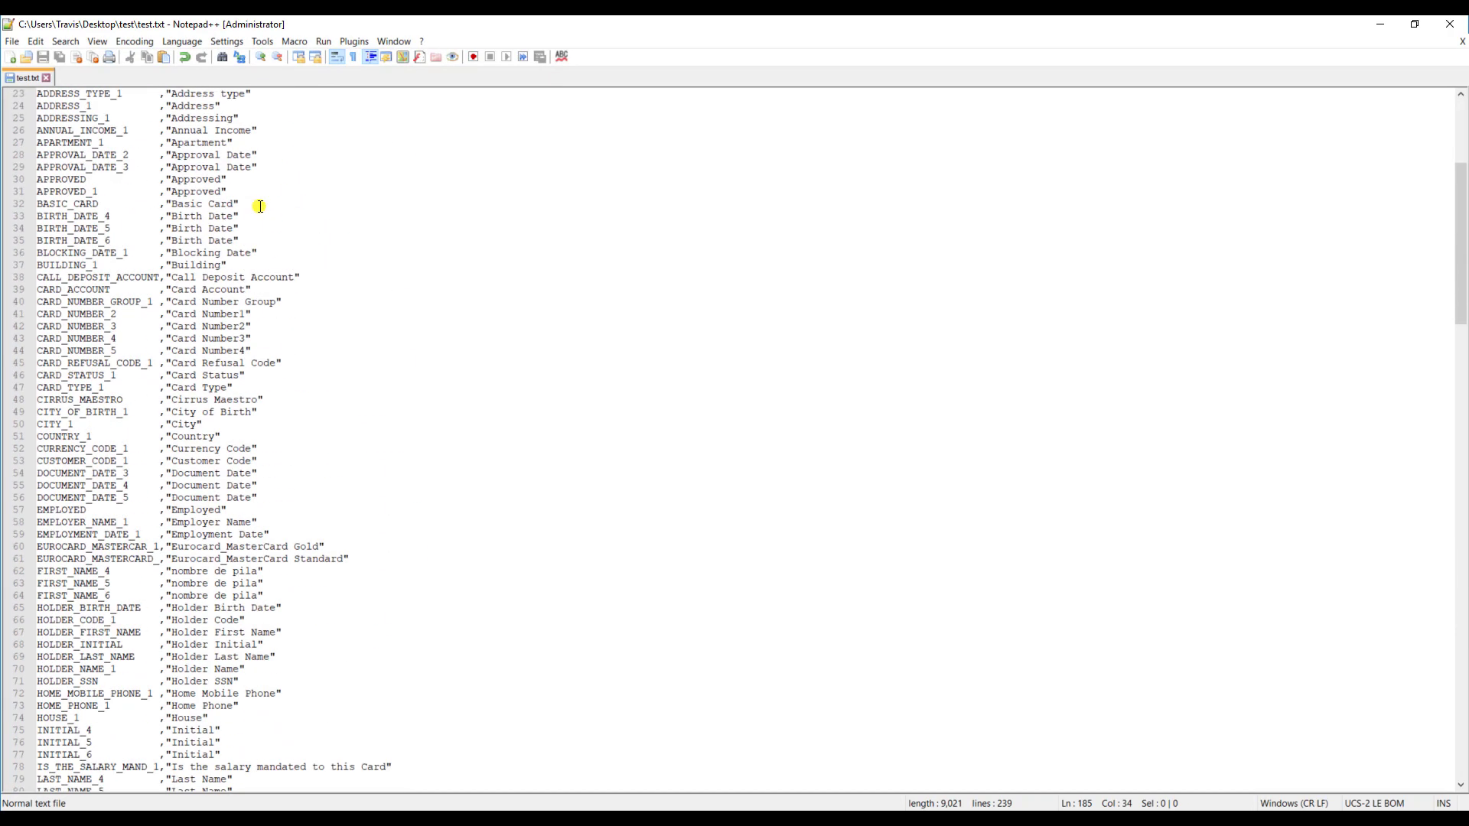
{"action": "scroll", "scroll_direction": "up", "scroll_amount": 3}
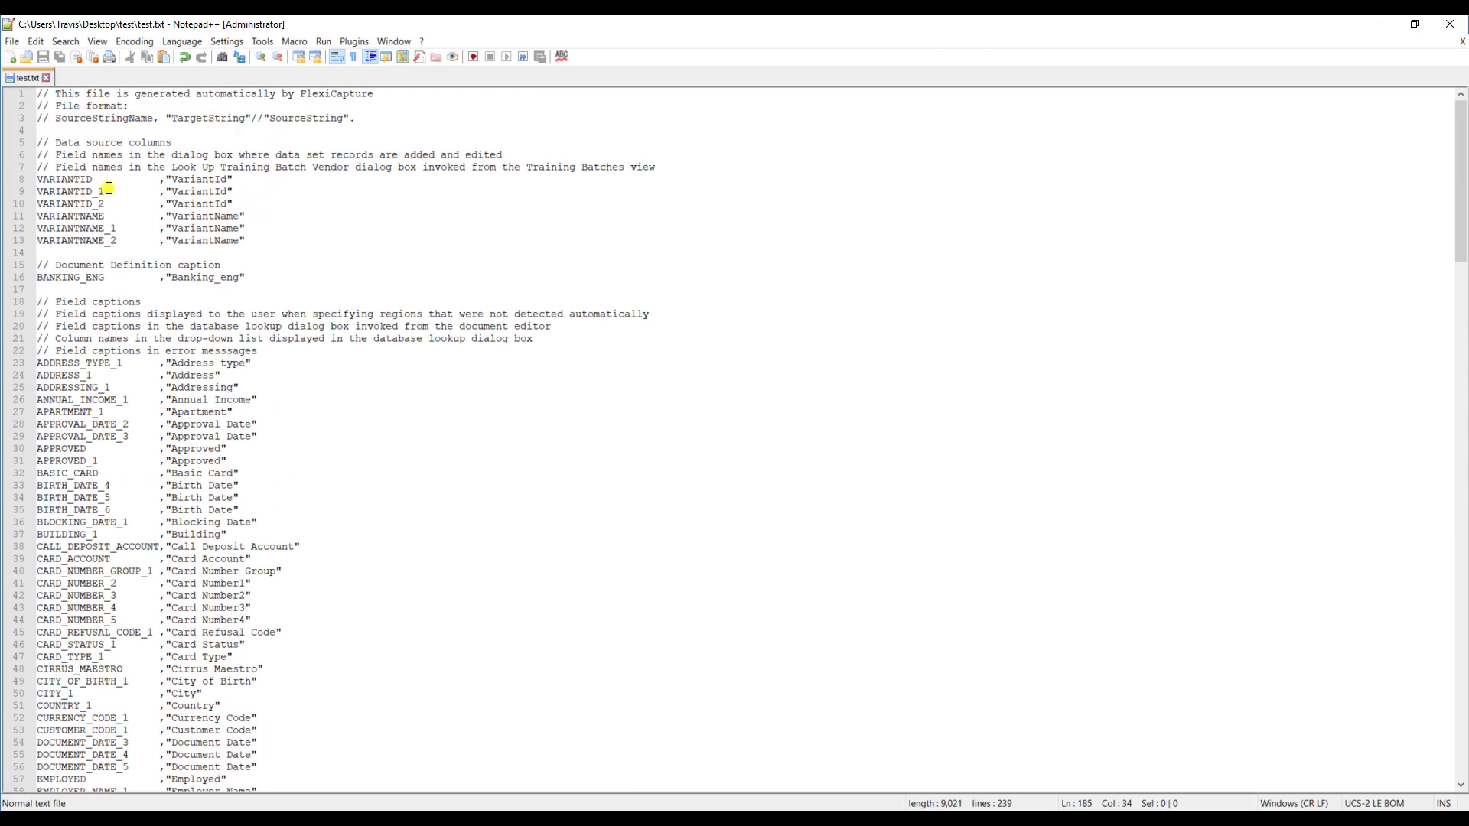
{"action": "mouse_move", "coordinate": [134, 150]}
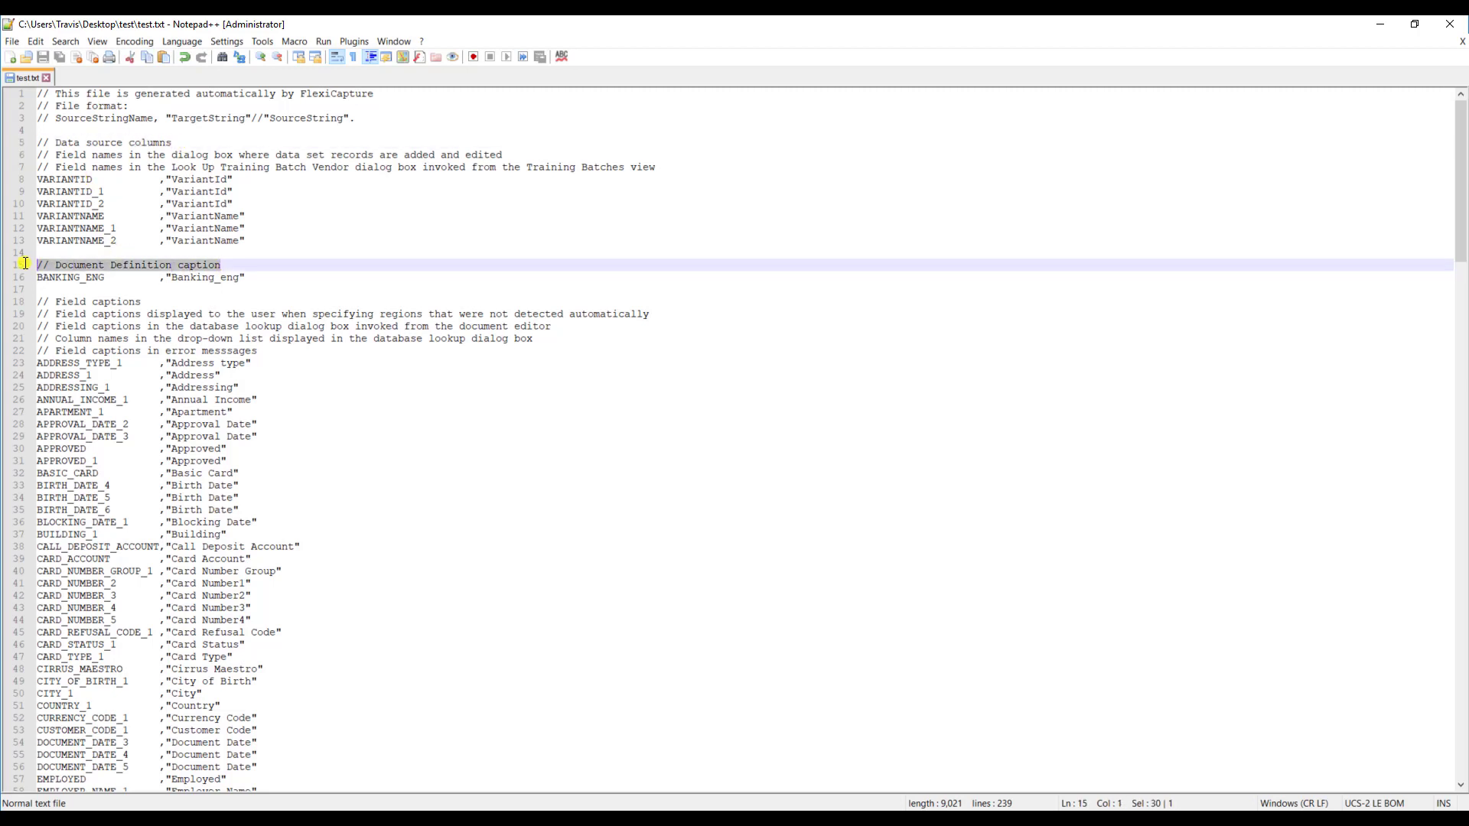
{"action": "left_click", "coordinate": [89, 301]}
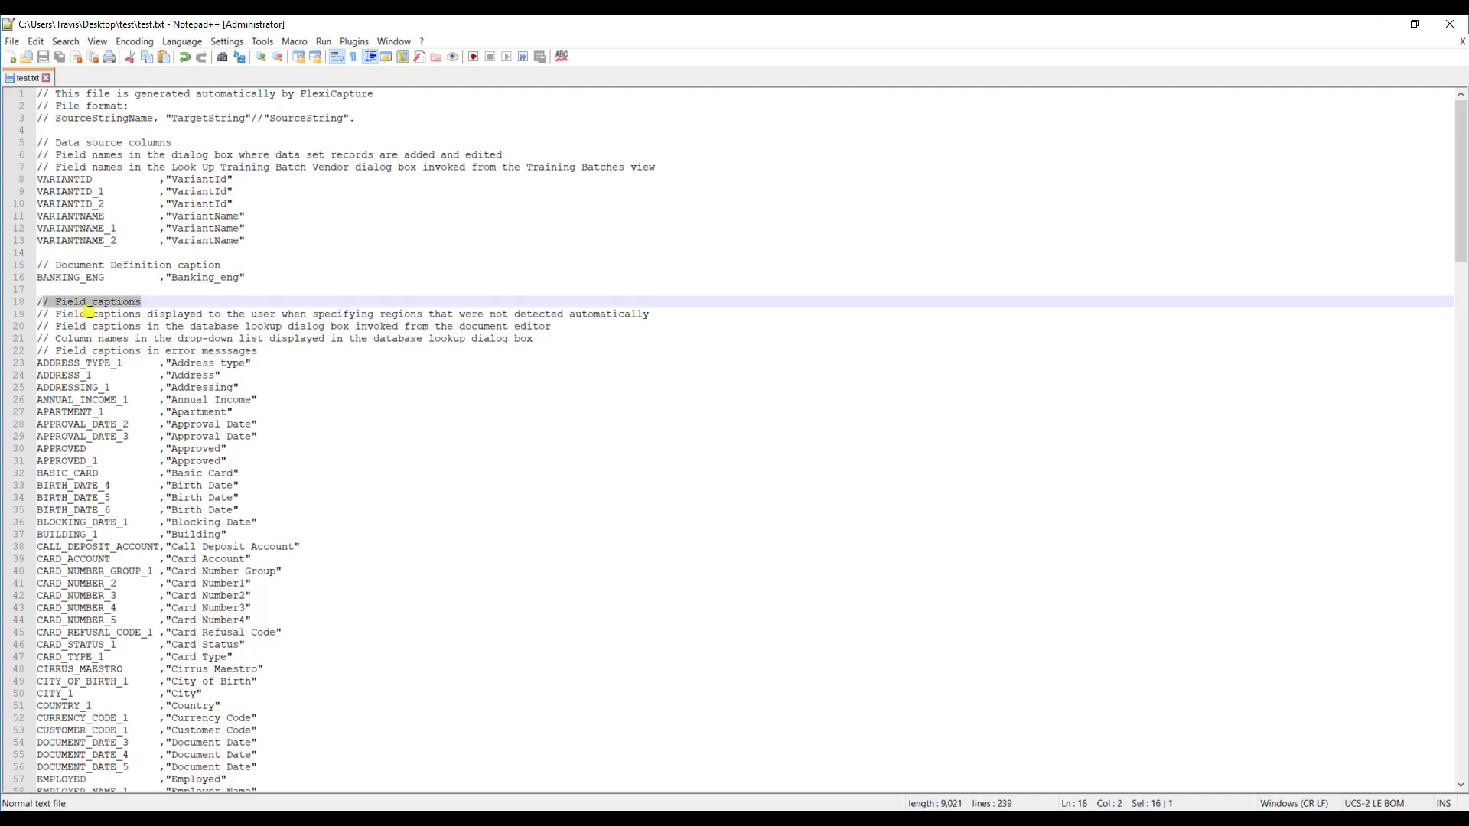
{"action": "mouse_move", "coordinate": [91, 205]}
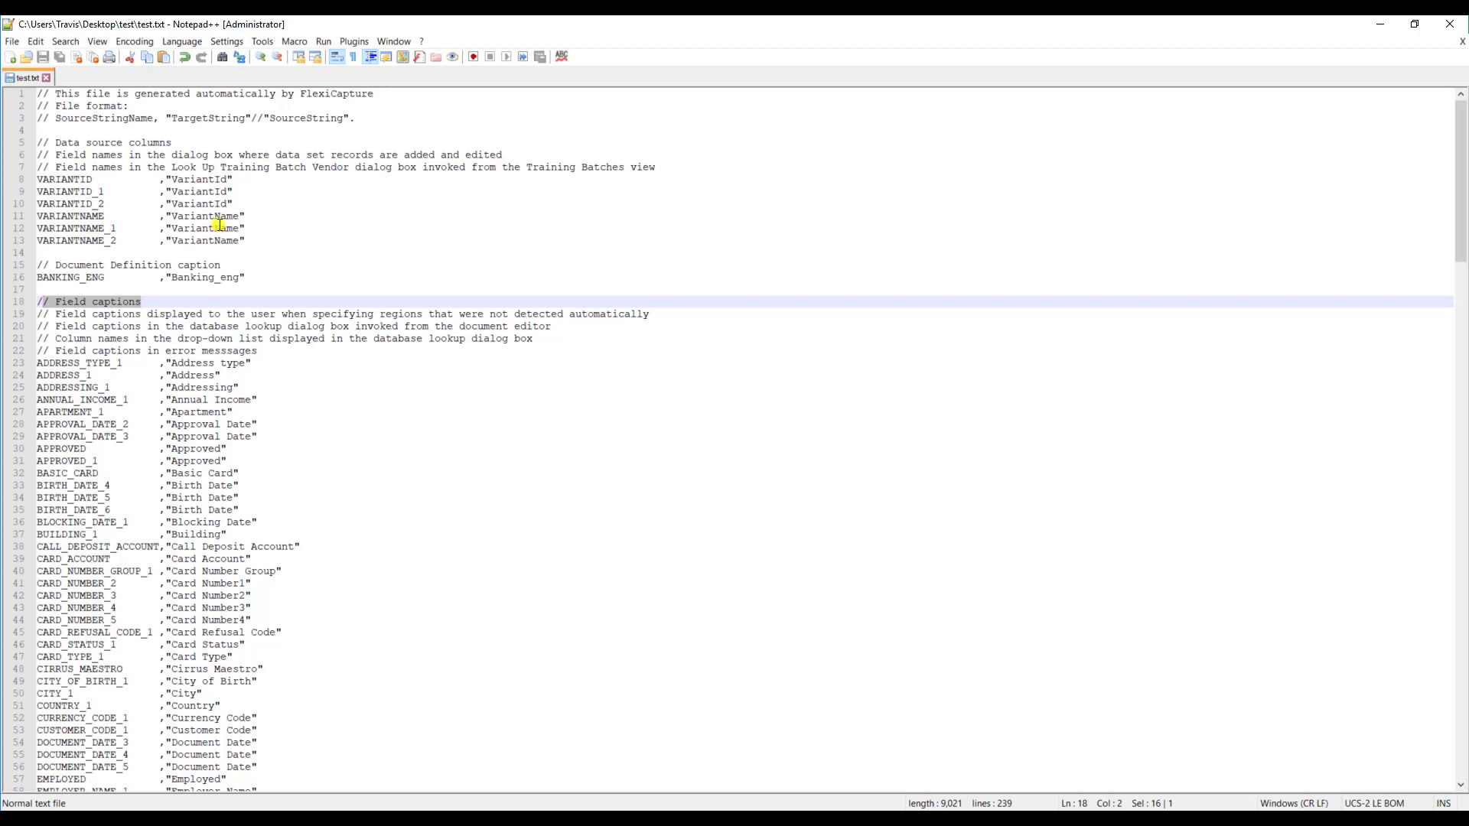
{"action": "scroll", "scroll_direction": "down", "scroll_amount": 3}
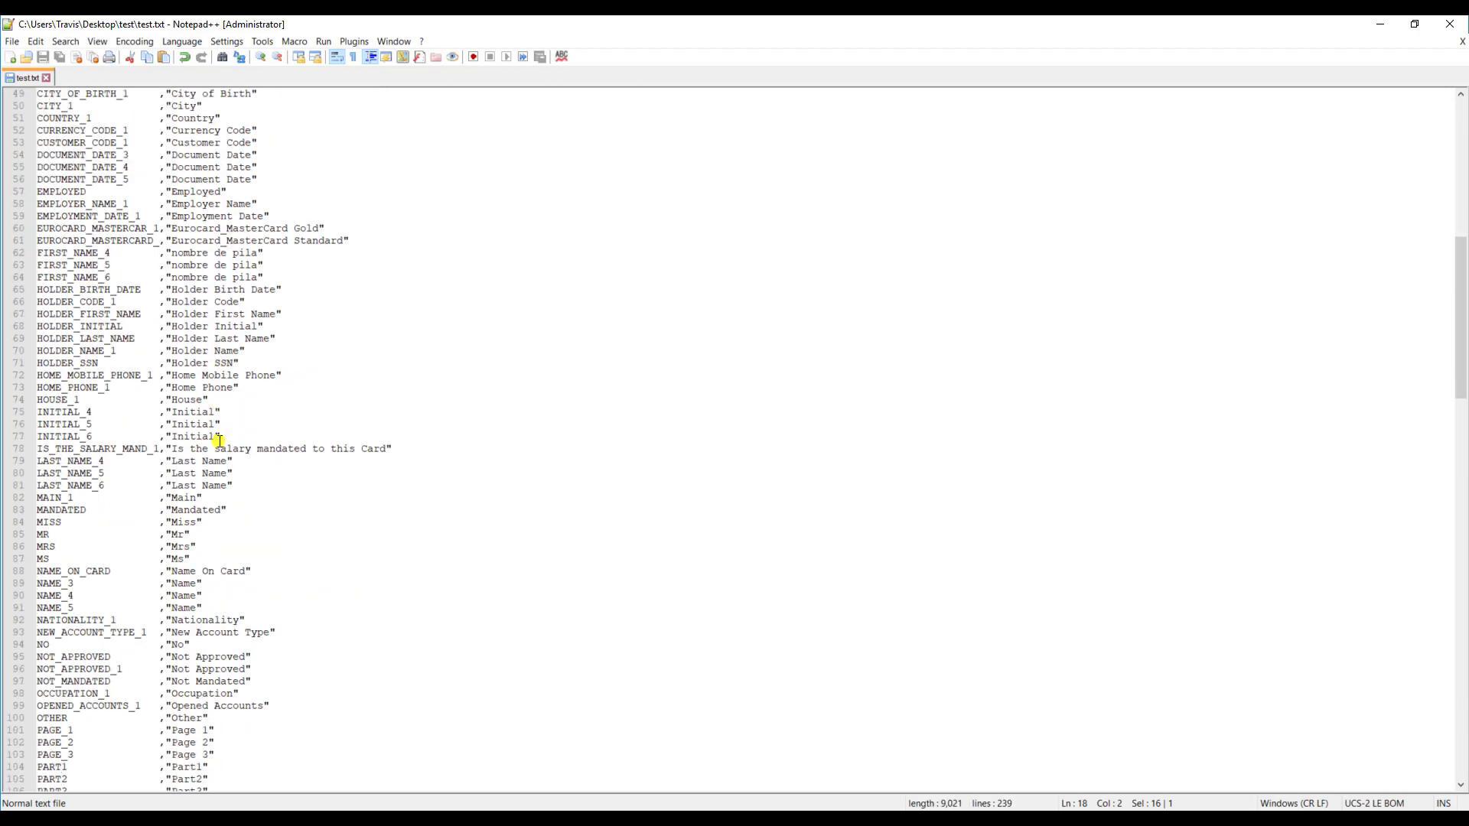
{"action": "scroll", "scroll_direction": "down", "scroll_amount": 3}
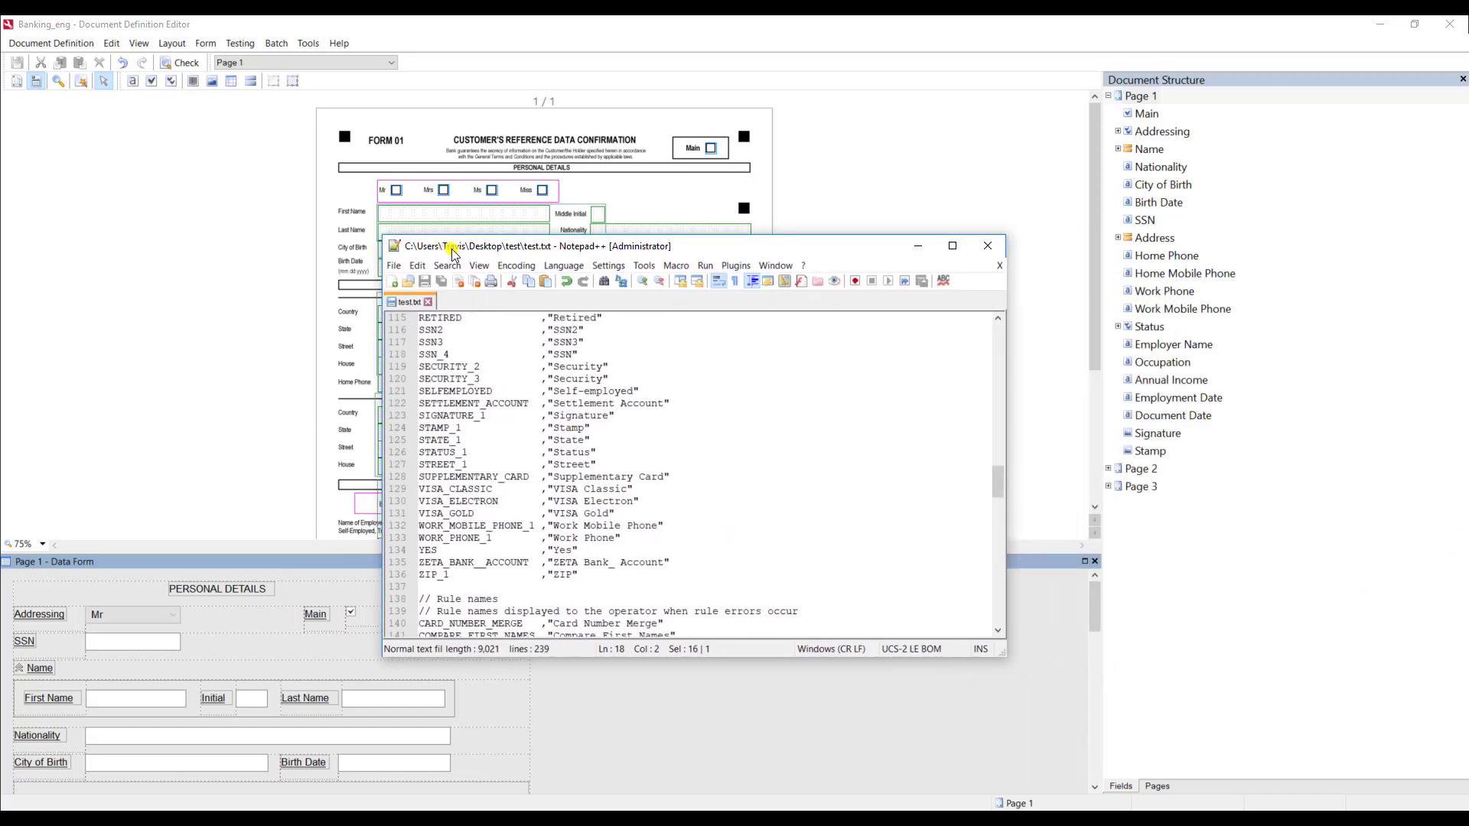
{"action": "left_click", "coordinate": [952, 245]}
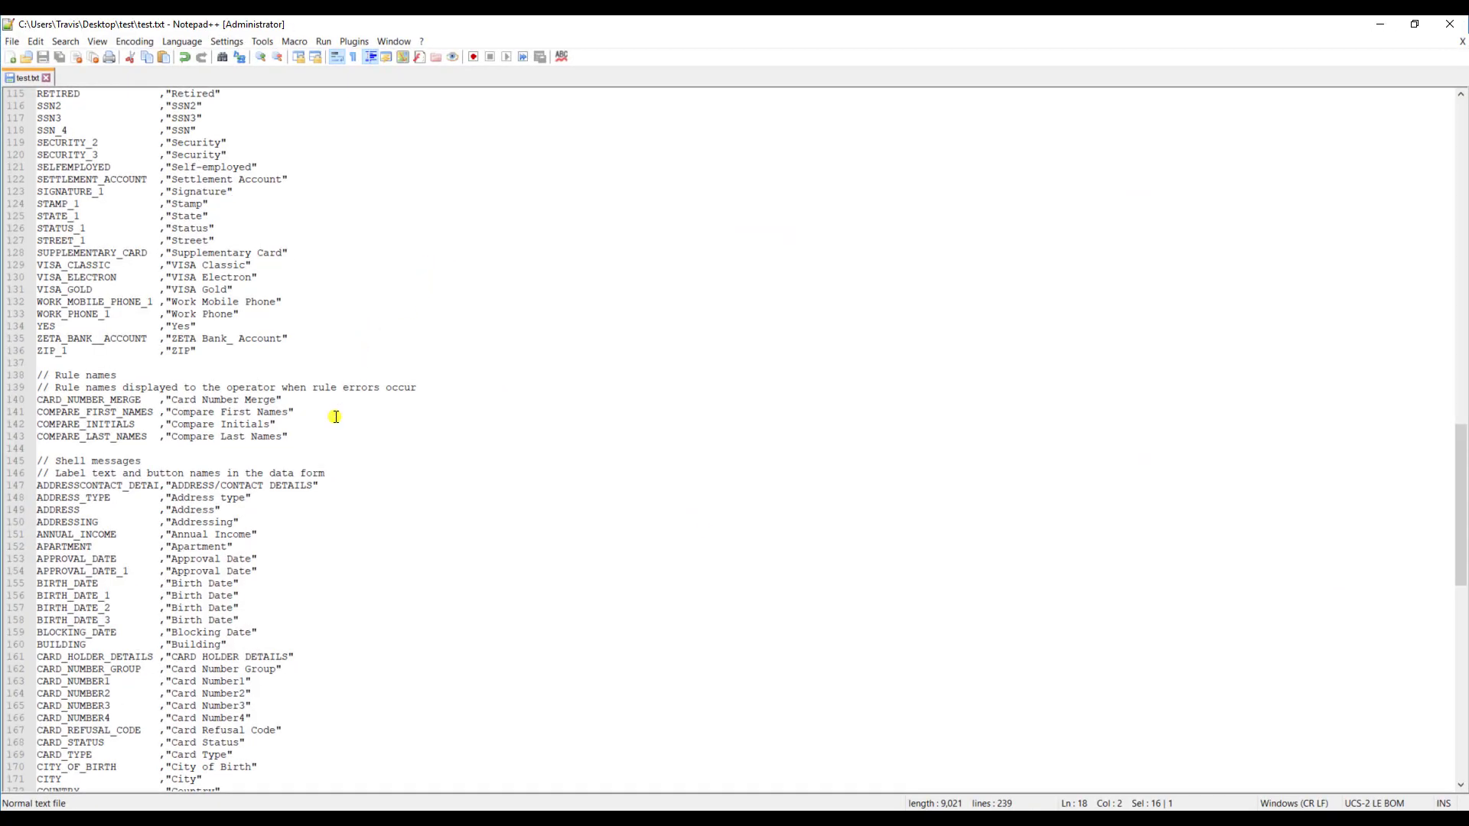
{"action": "scroll", "scroll_direction": "down", "scroll_amount": 3}
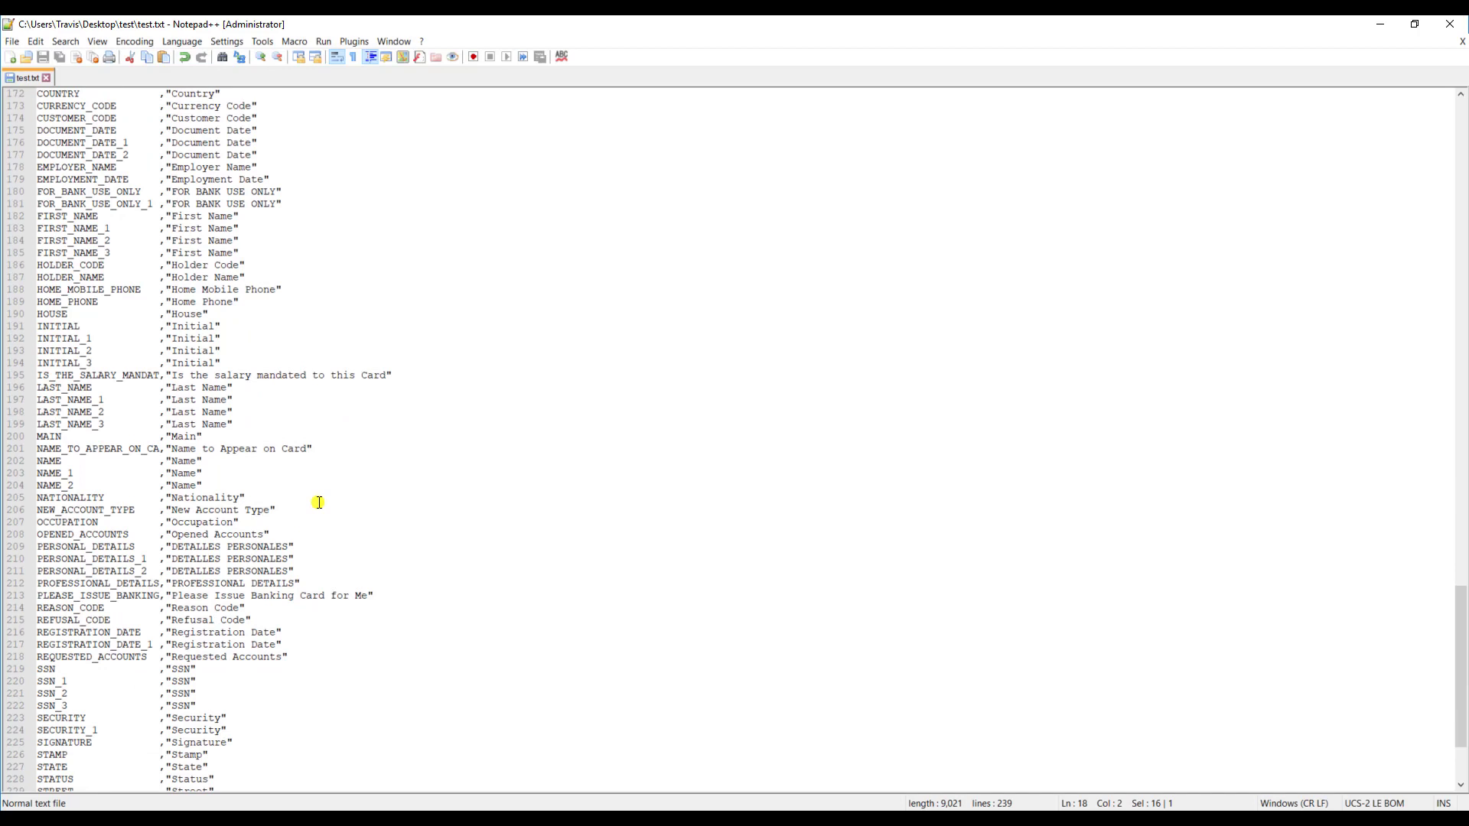
{"action": "mouse_move", "coordinate": [301, 569]}
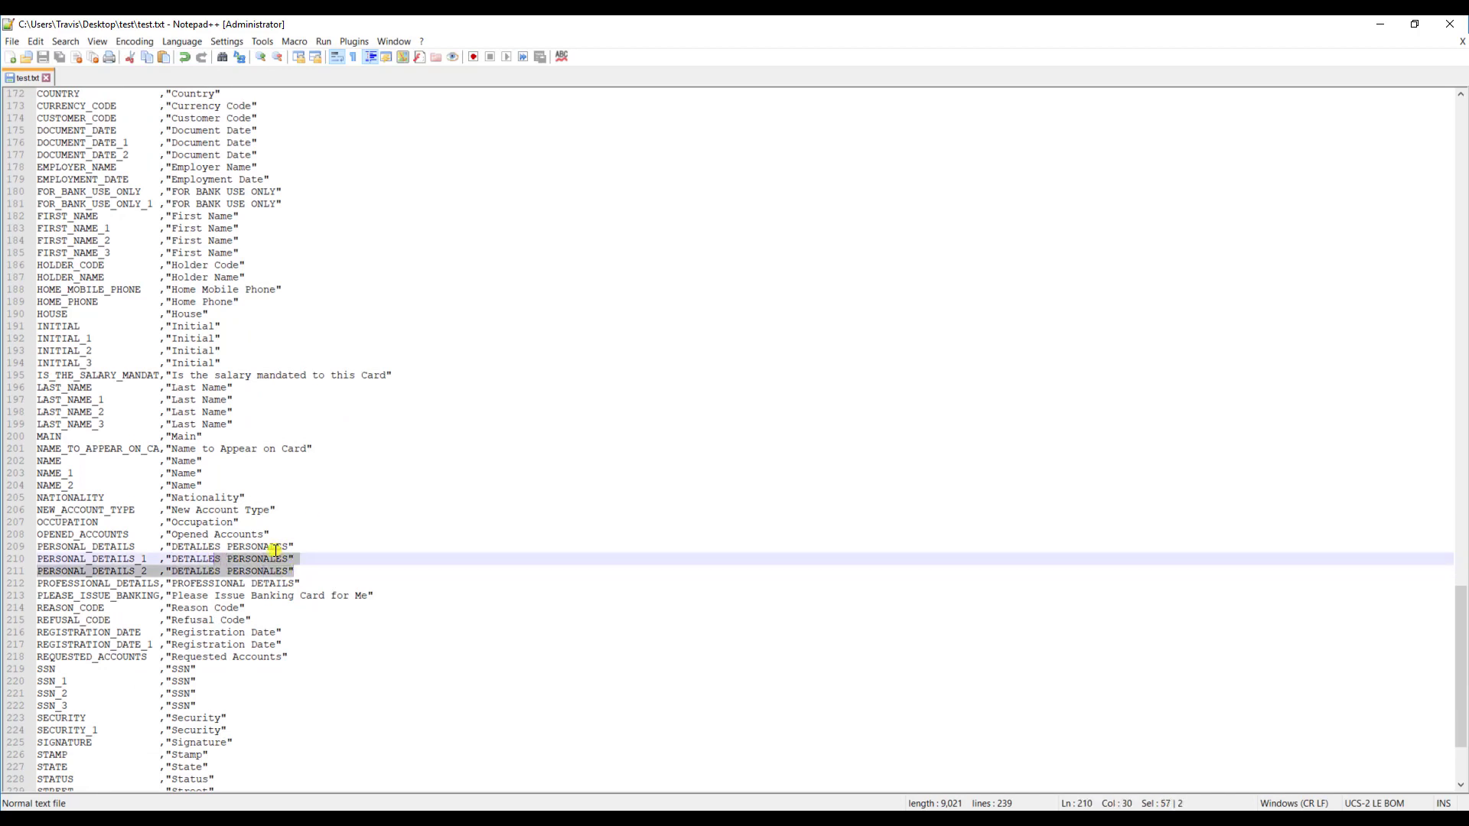
{"action": "mouse_move", "coordinate": [321, 569]}
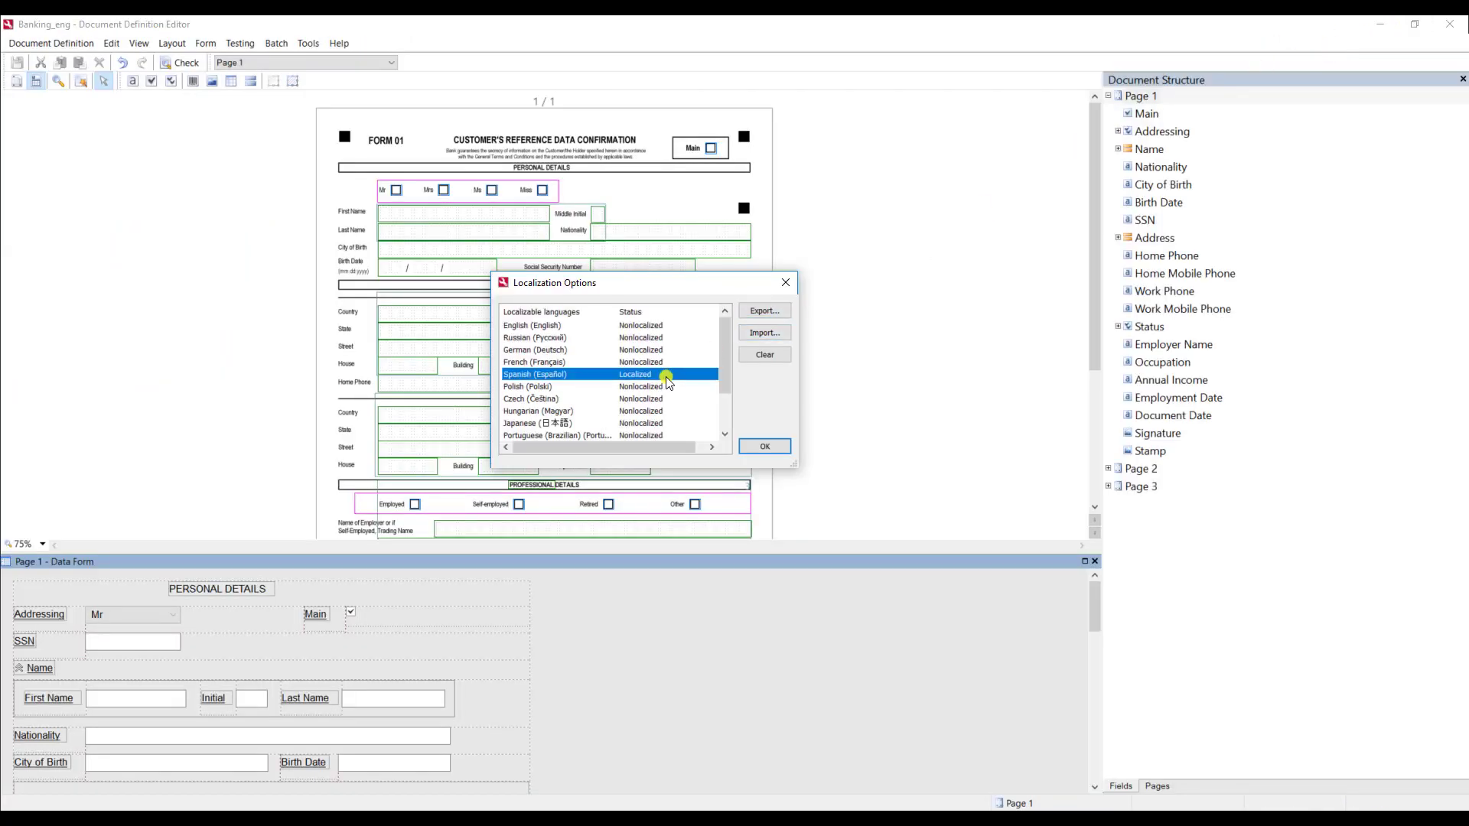
- Import test spanish.txt, acknowledge the success message, and confirm the localization options
{"action": "left_click", "coordinate": [764, 333]}
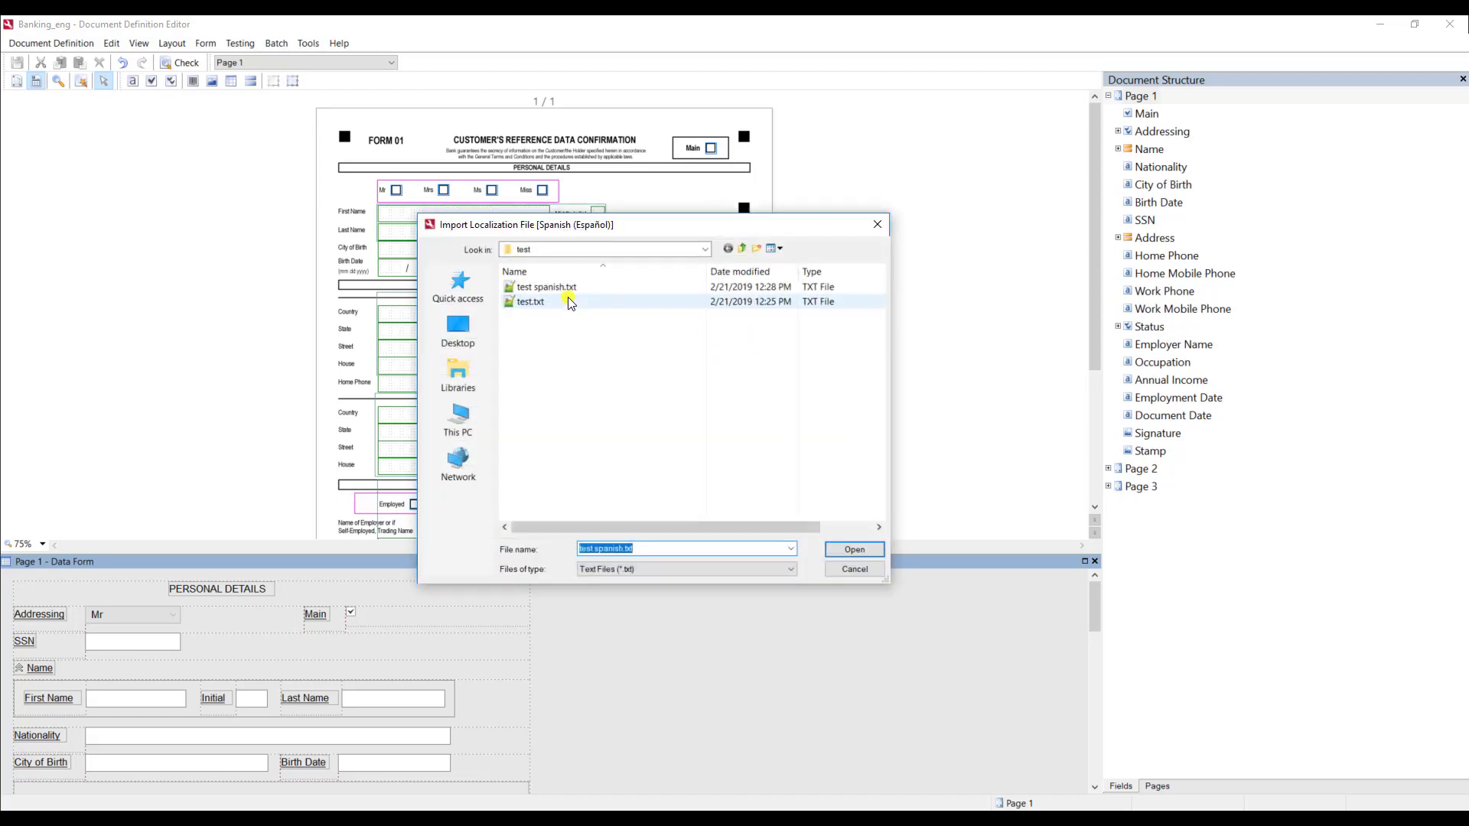
{"action": "left_click", "coordinate": [852, 549]}
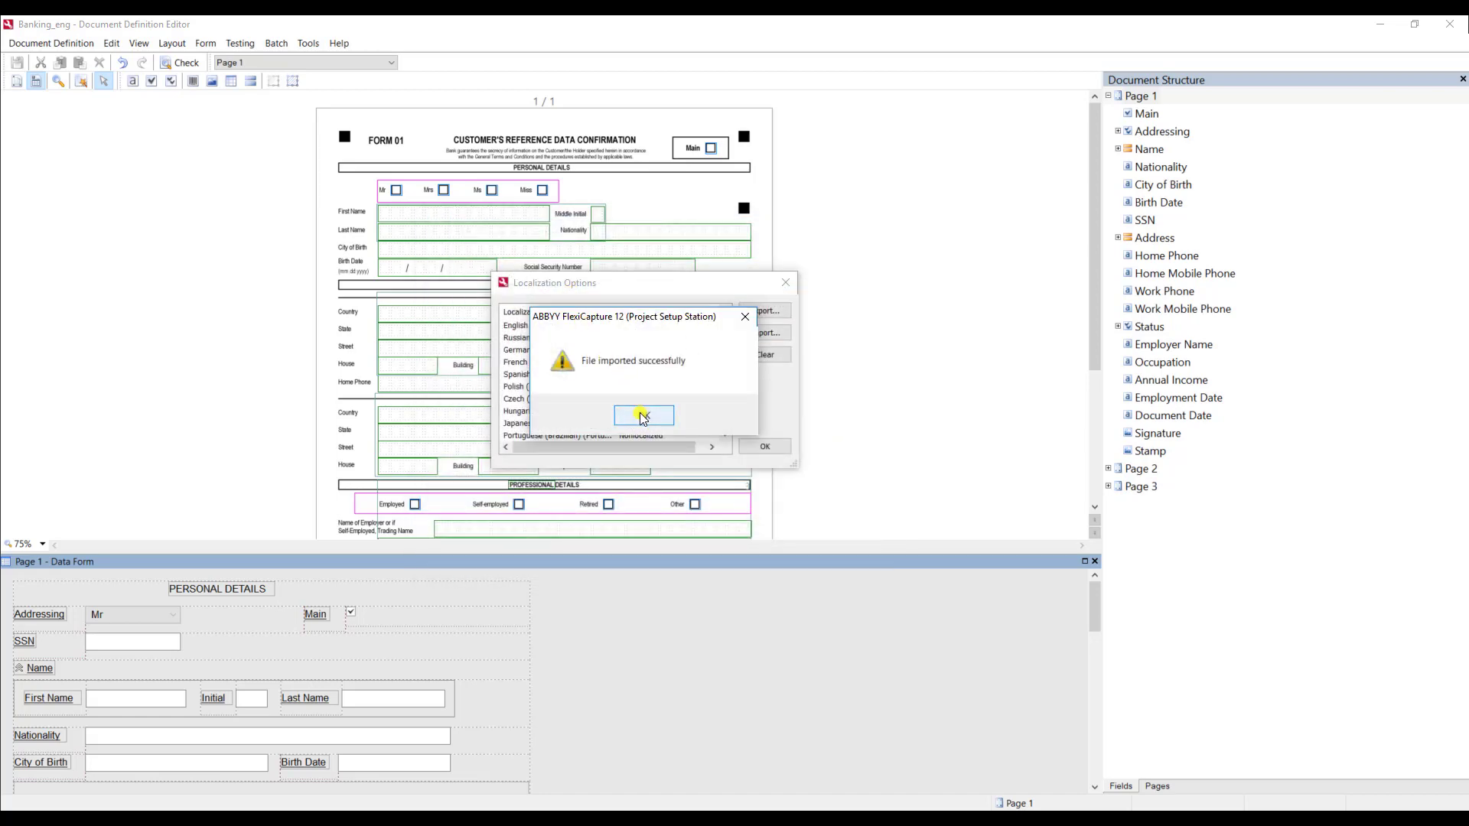
{"action": "left_click", "coordinate": [644, 415]}
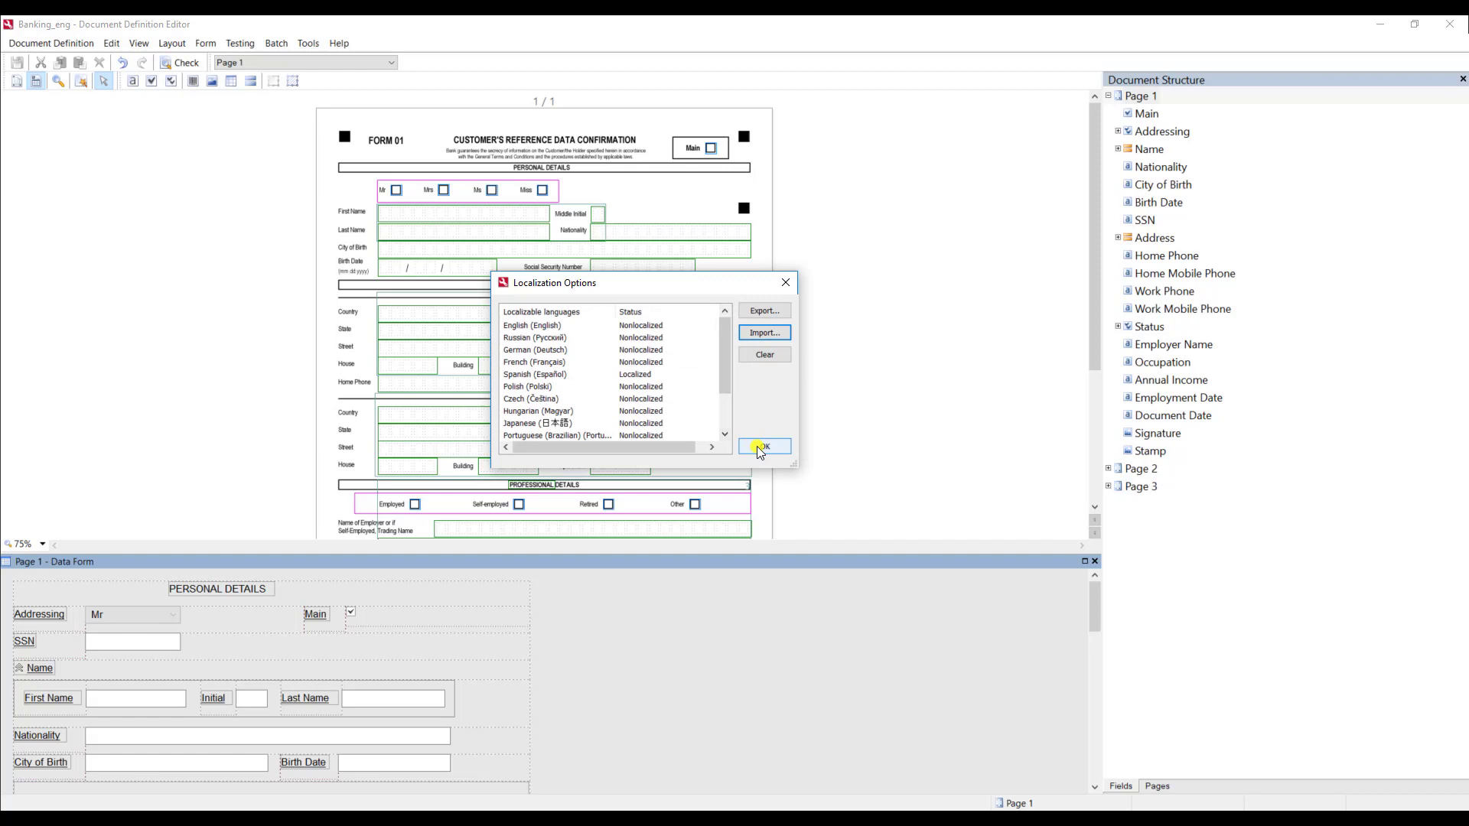
{"action": "left_click", "coordinate": [763, 446]}
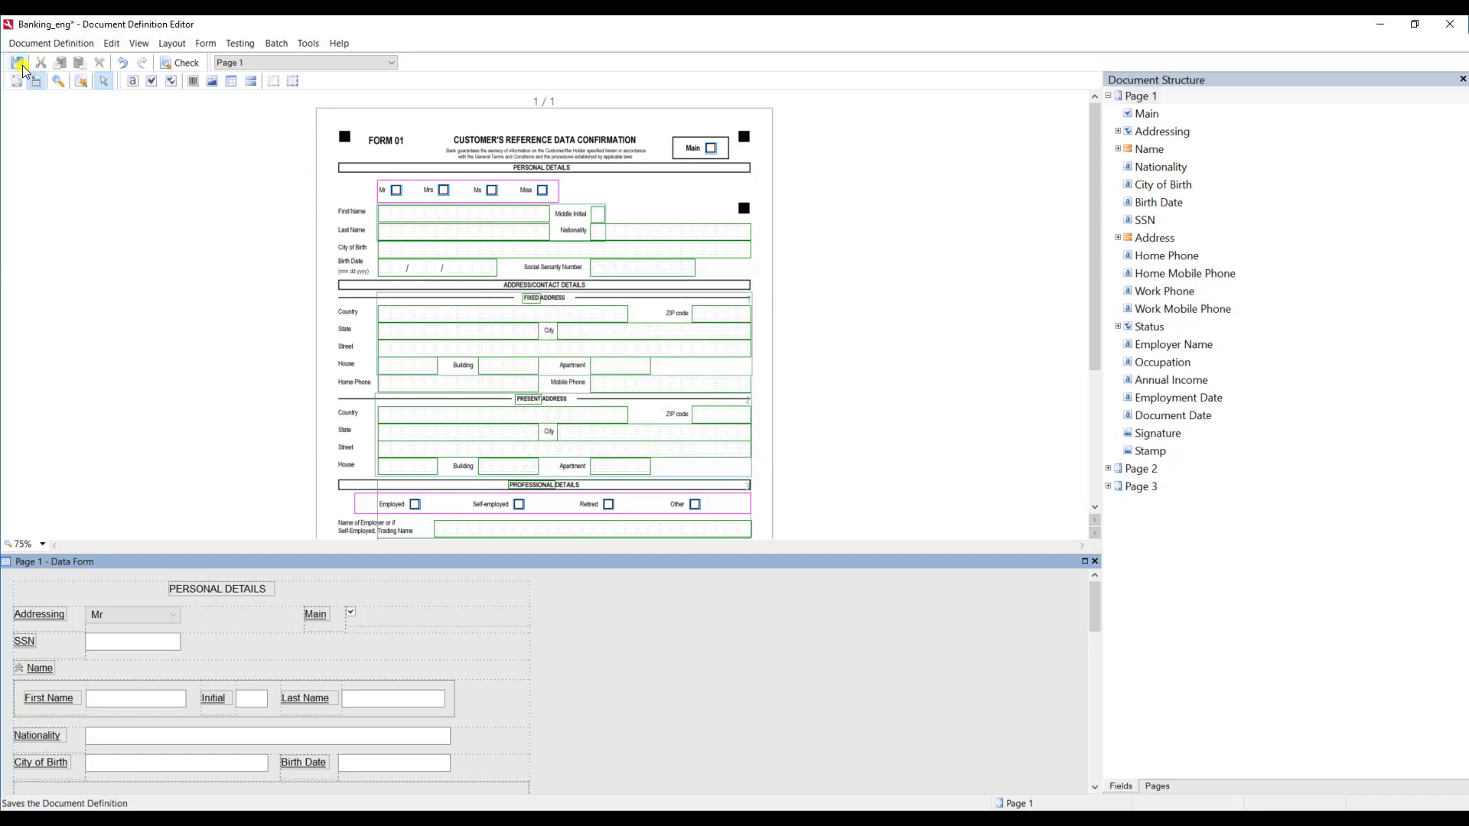
{"action": "mouse_move", "coordinate": [18, 63]}
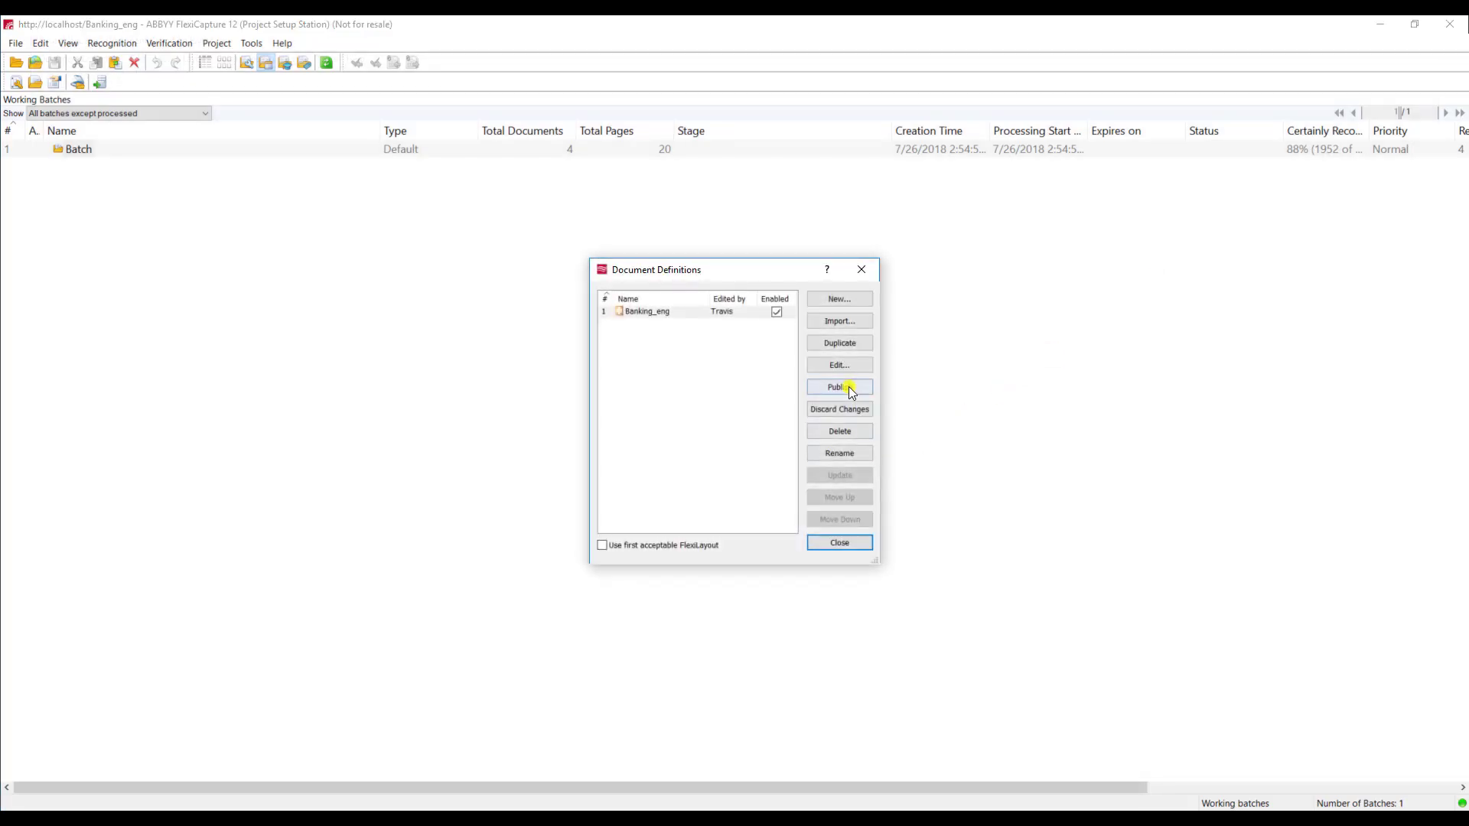
- Publish the Banking_eng definition and close the Document Definitions dialog
{"action": "left_click", "coordinate": [838, 388]}
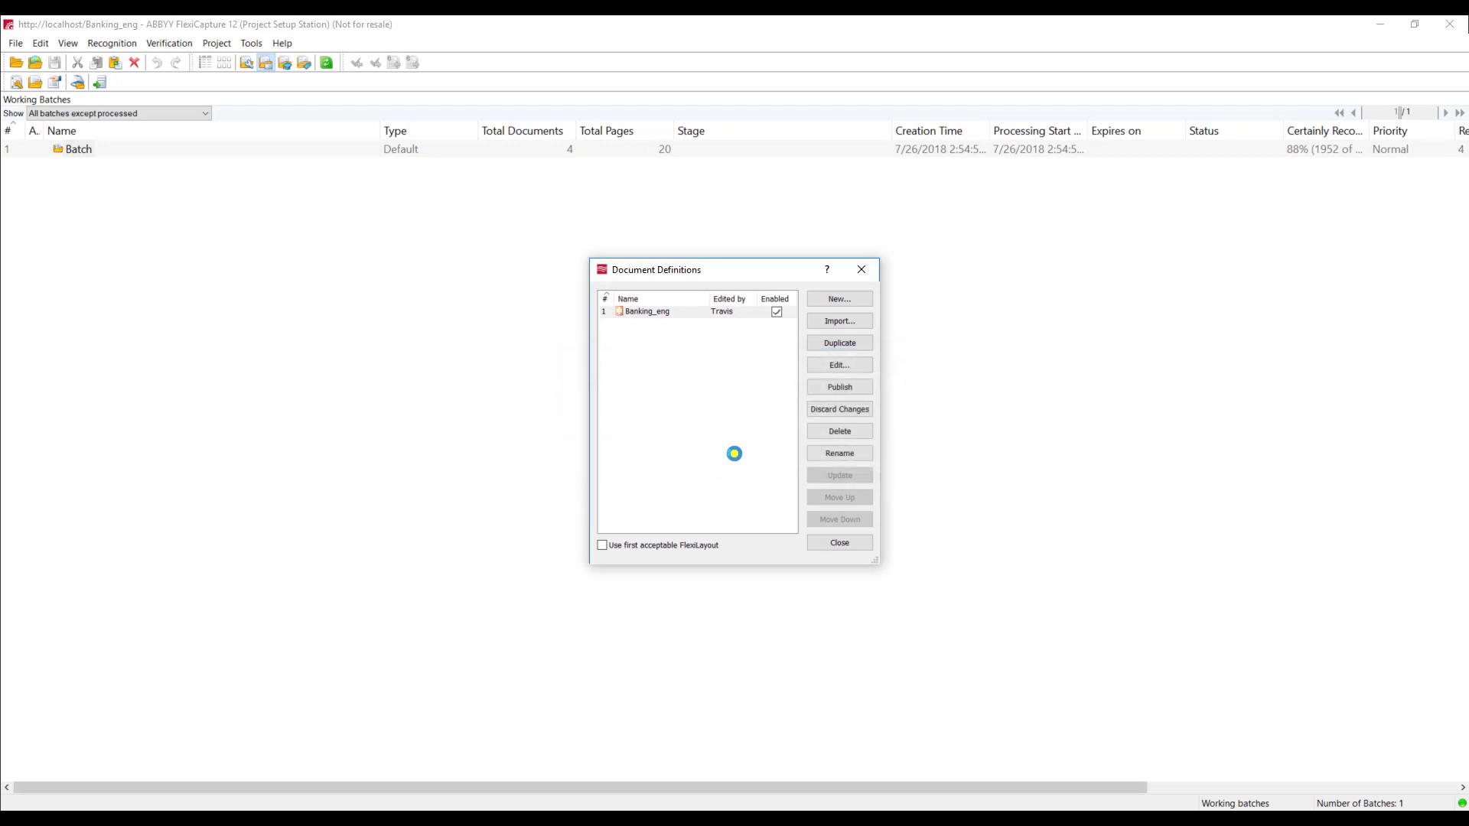
{"action": "left_click", "coordinate": [647, 311]}
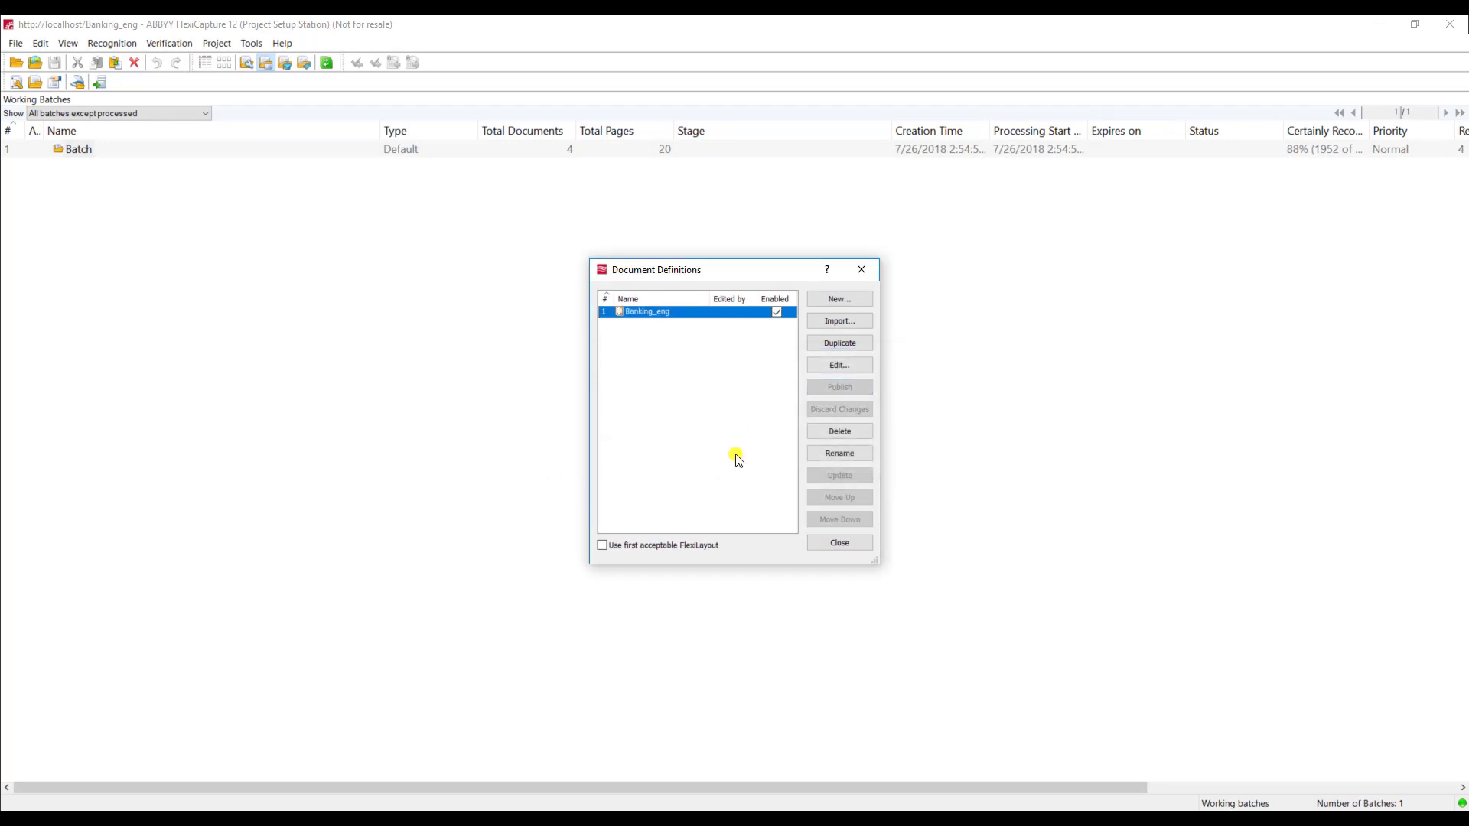
{"action": "mouse_move", "coordinate": [544, 628]}
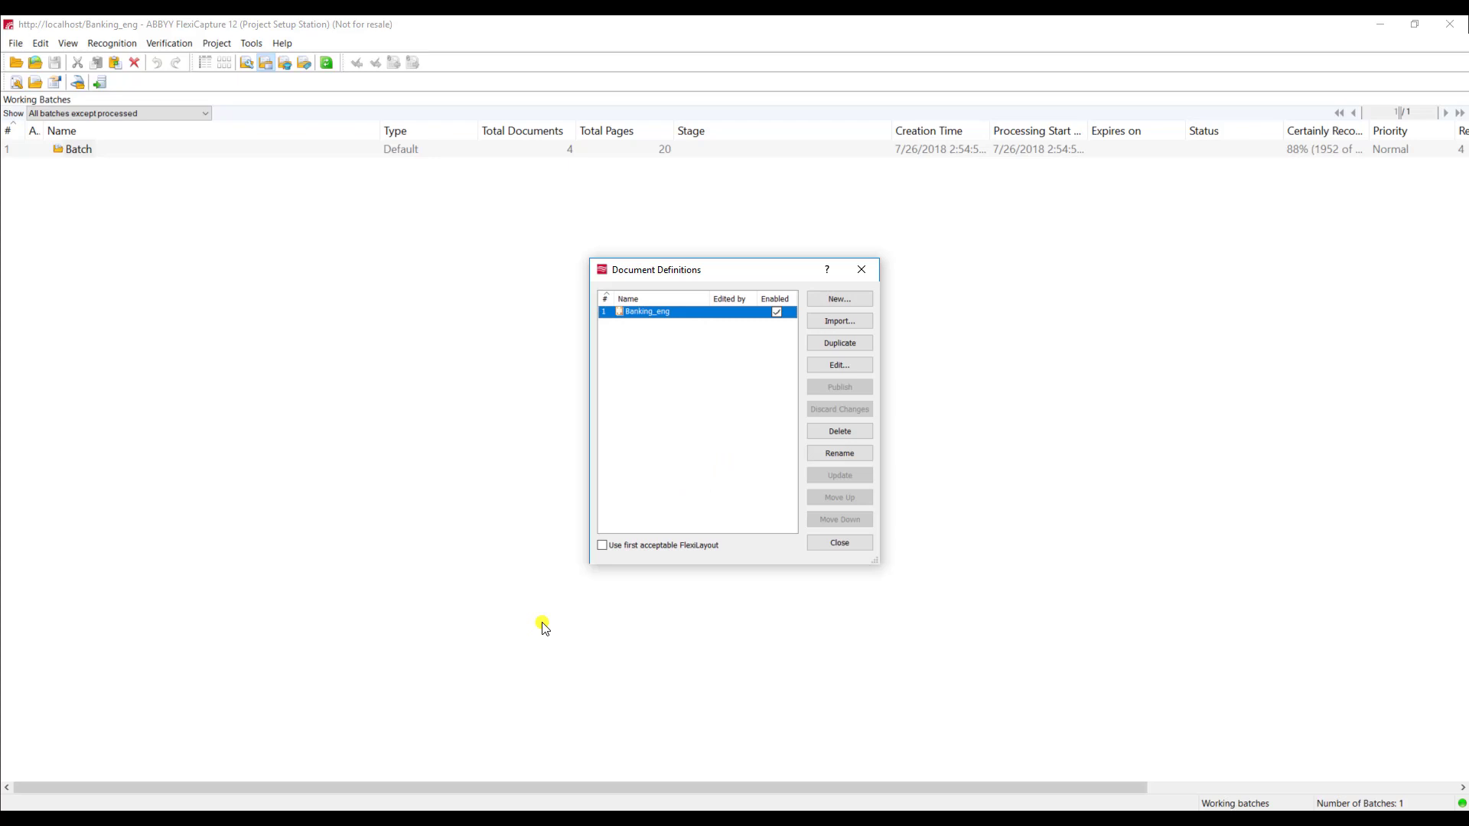
{"action": "mouse_move", "coordinate": [335, 772]}
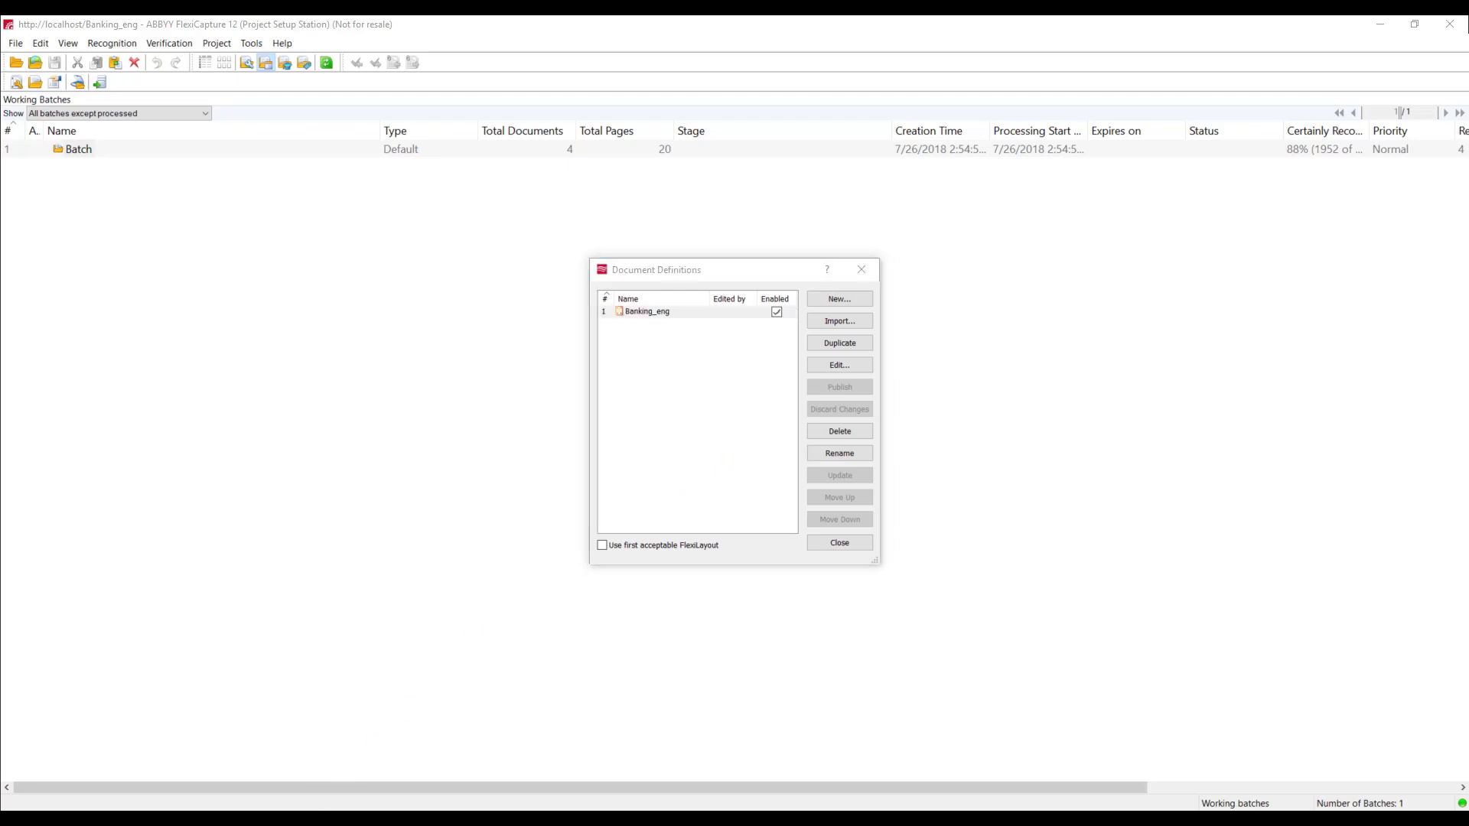
{"action": "left_click", "coordinate": [838, 543]}
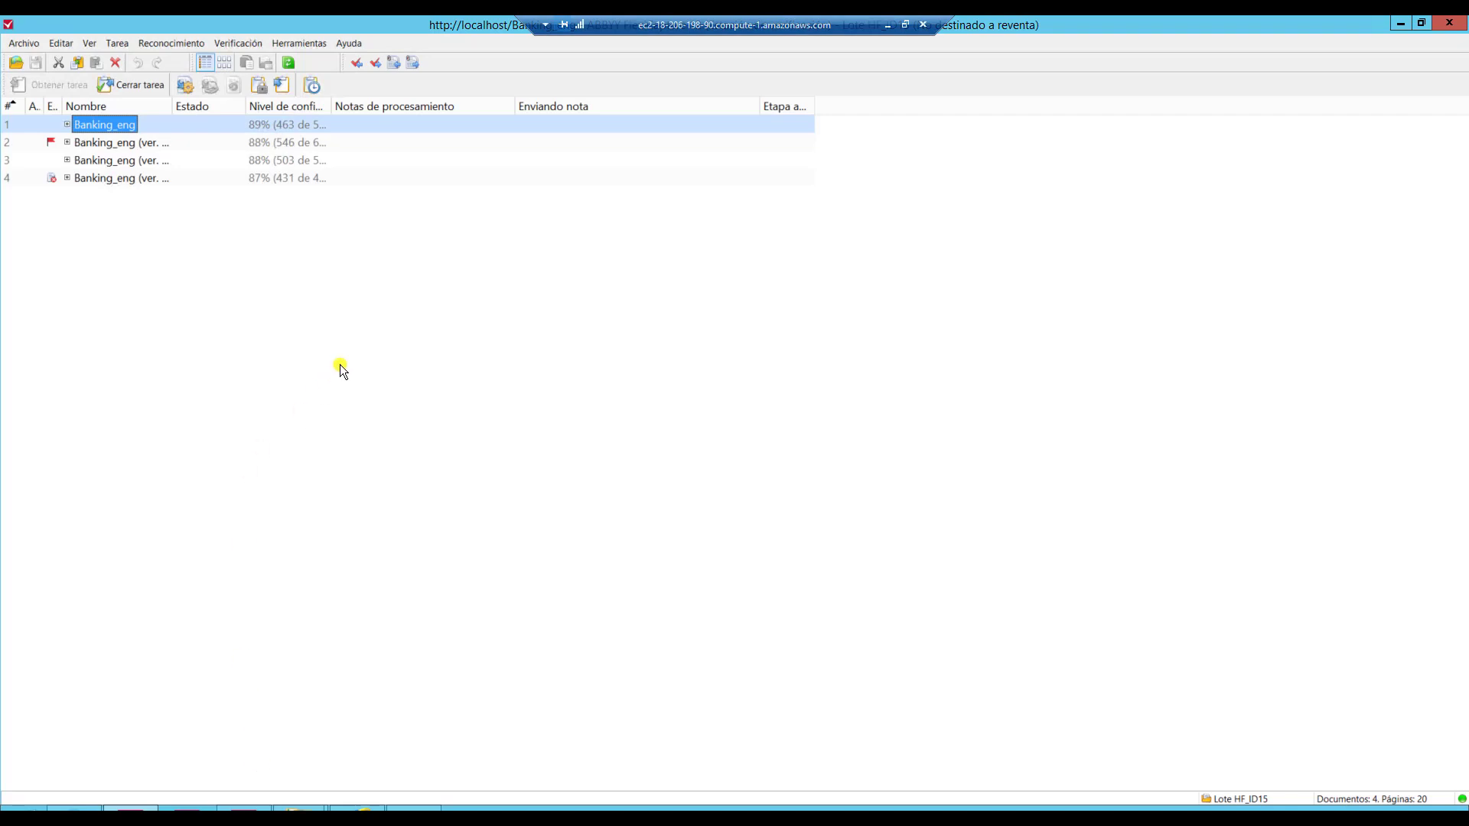
{"action": "mouse_move", "coordinate": [243, 94]}
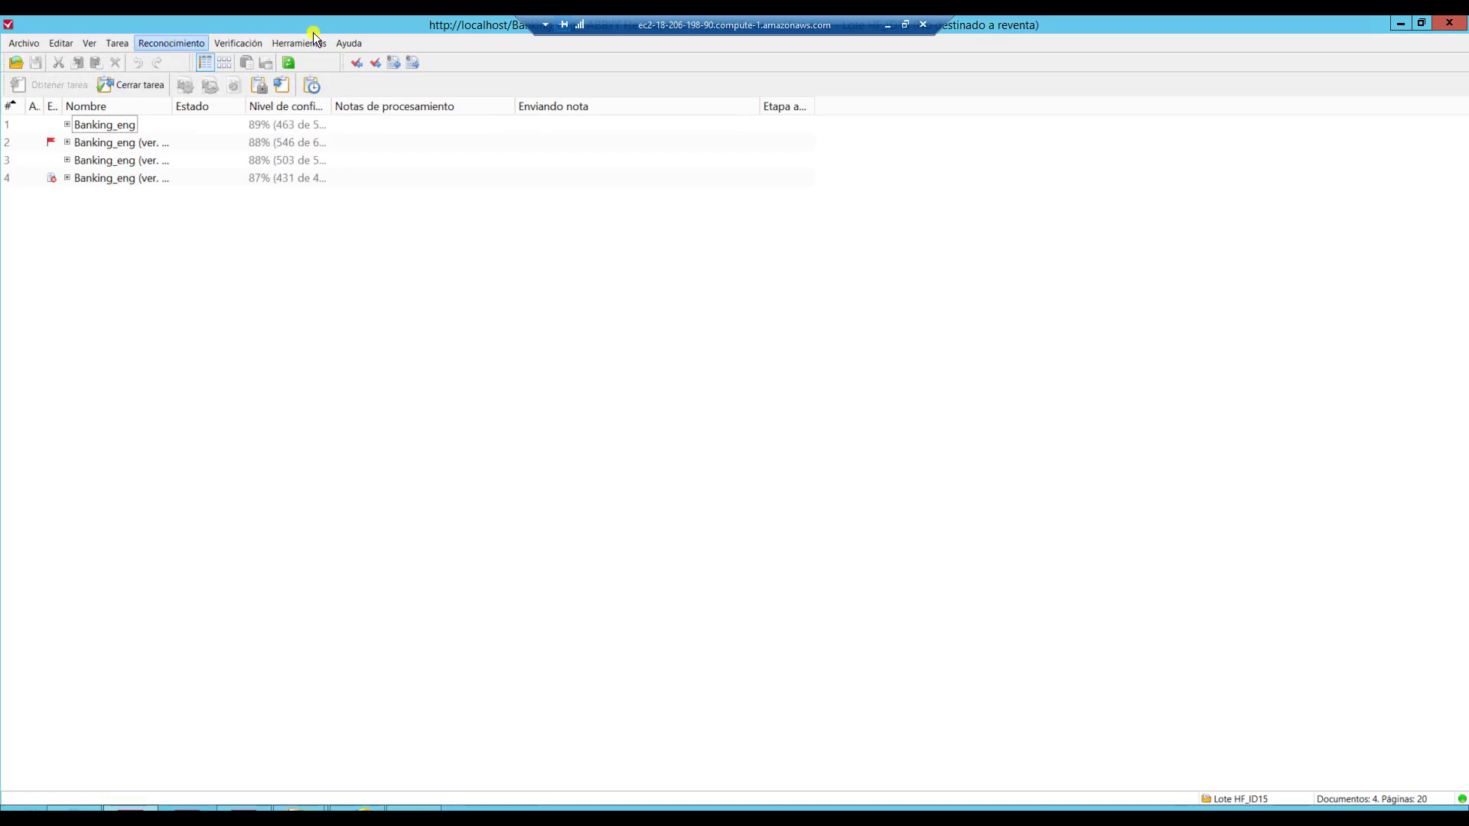
{"action": "mouse_move", "coordinate": [297, 43]}
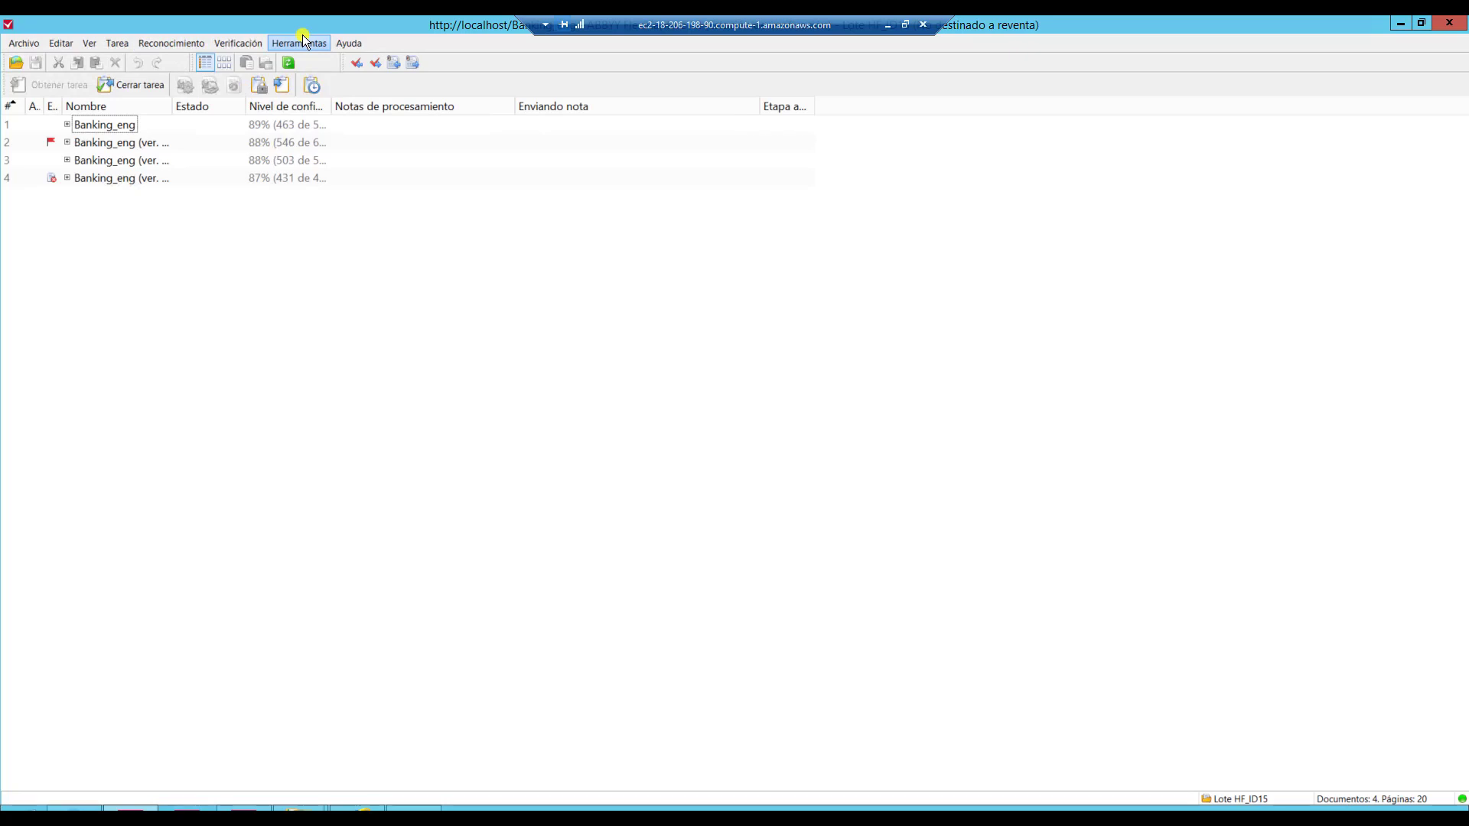
{"action": "mouse_move", "coordinate": [170, 120]}
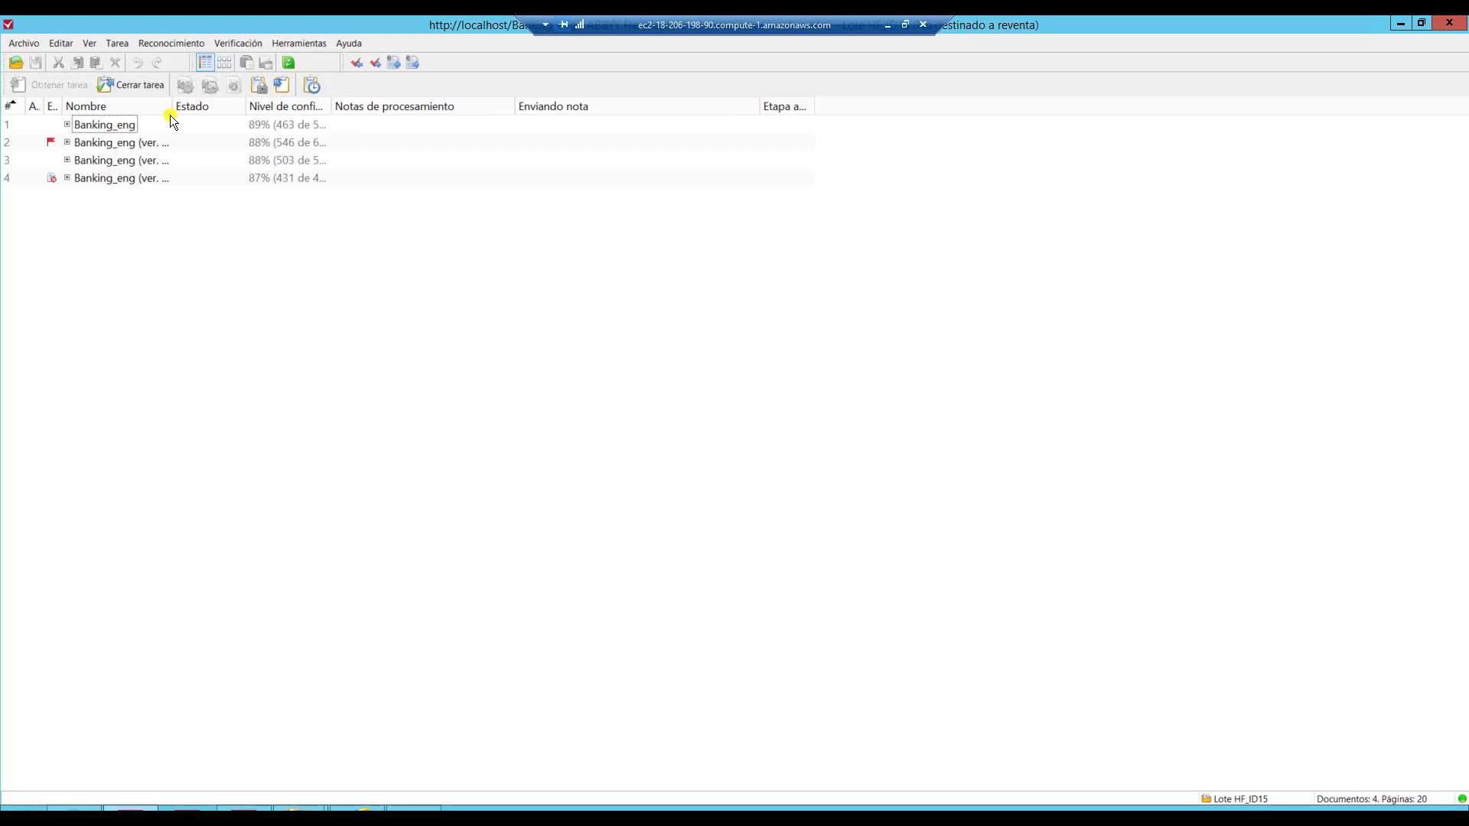
{"action": "double_click", "coordinate": [104, 125]}
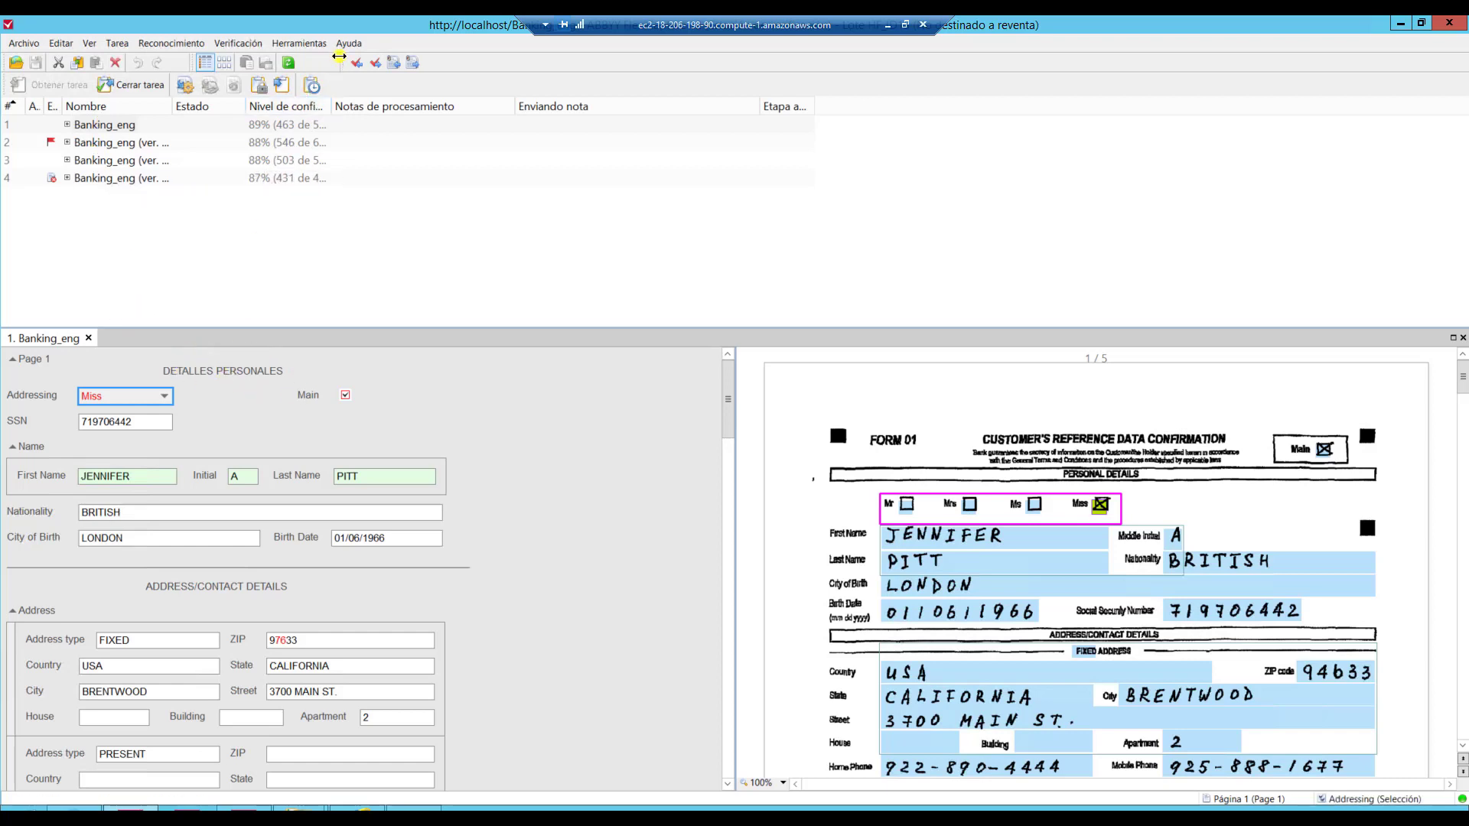
{"action": "mouse_move", "coordinate": [272, 368]}
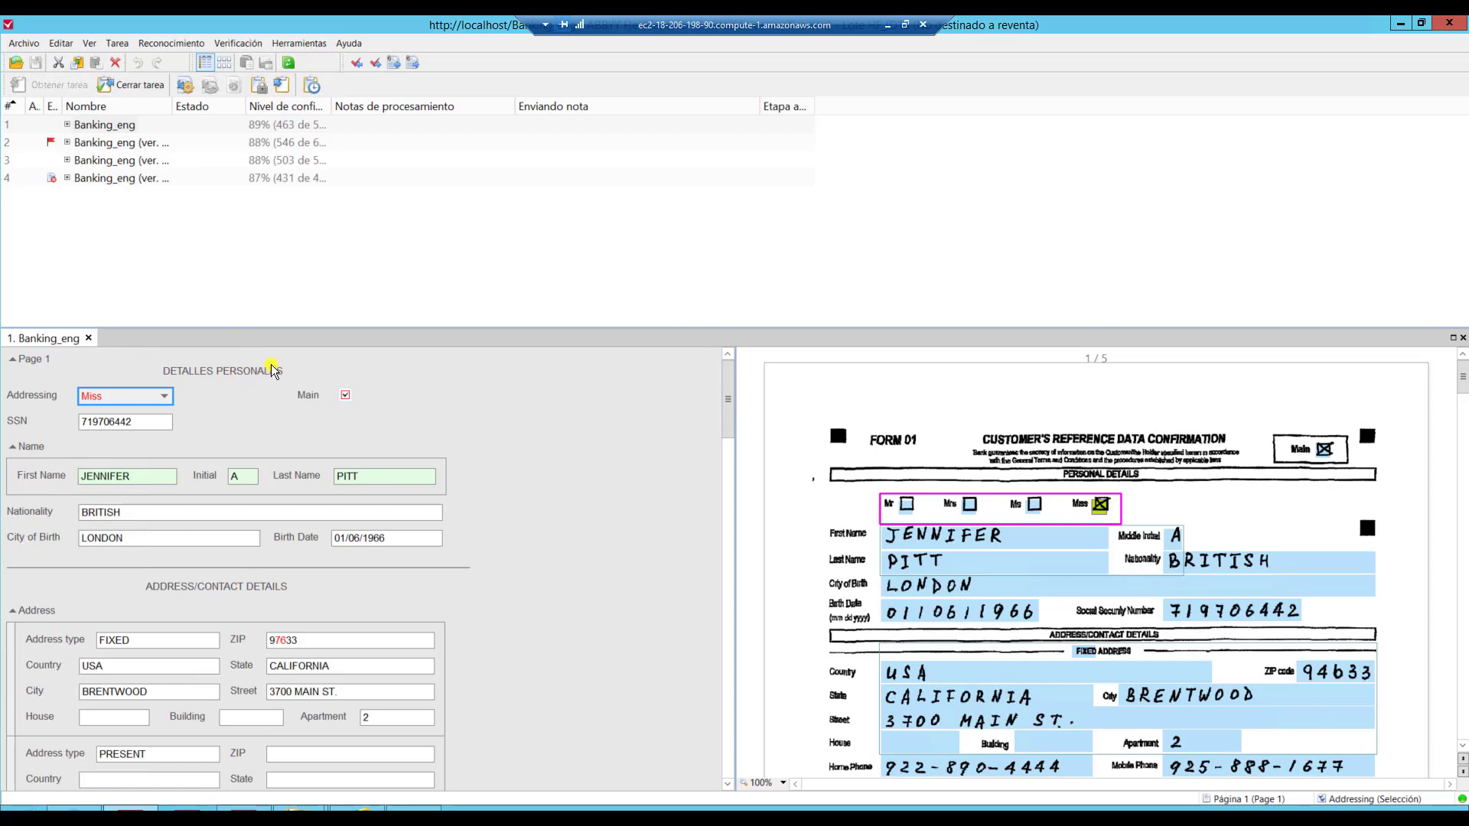
{"action": "mouse_move", "coordinate": [225, 388]}
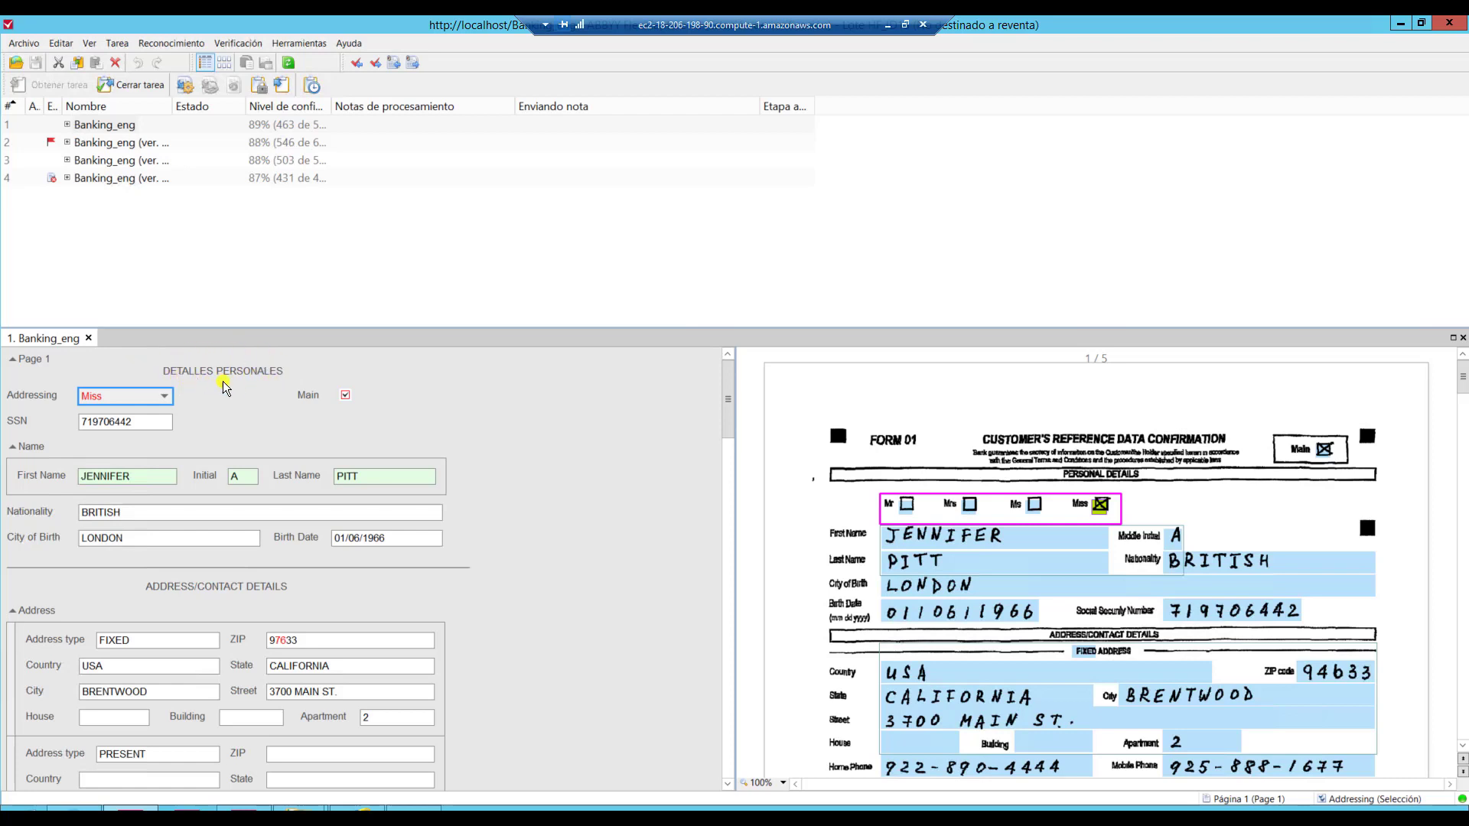
{"action": "mouse_move", "coordinate": [289, 366]}
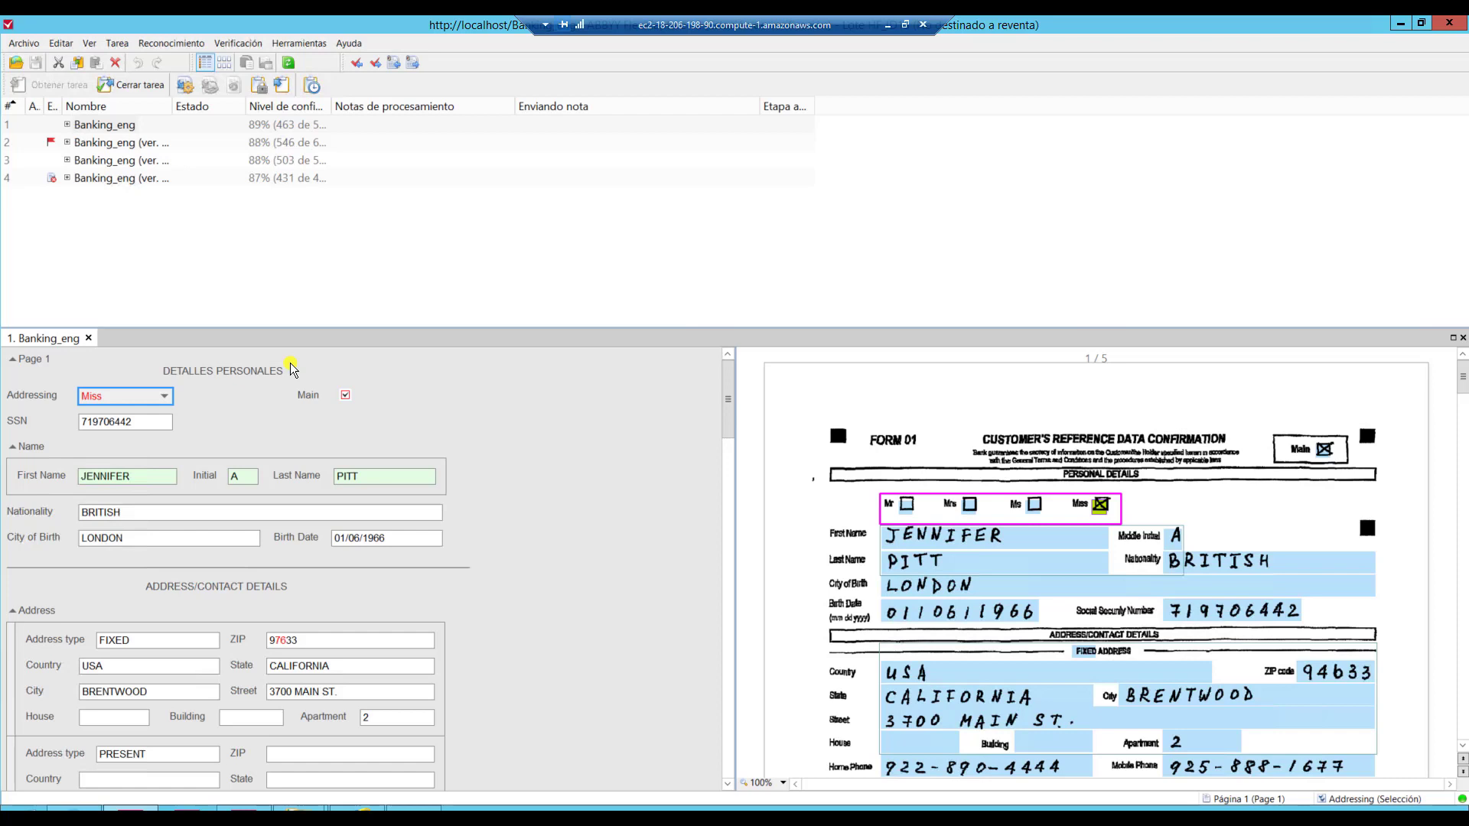
{"action": "mouse_move", "coordinate": [28, 388]}
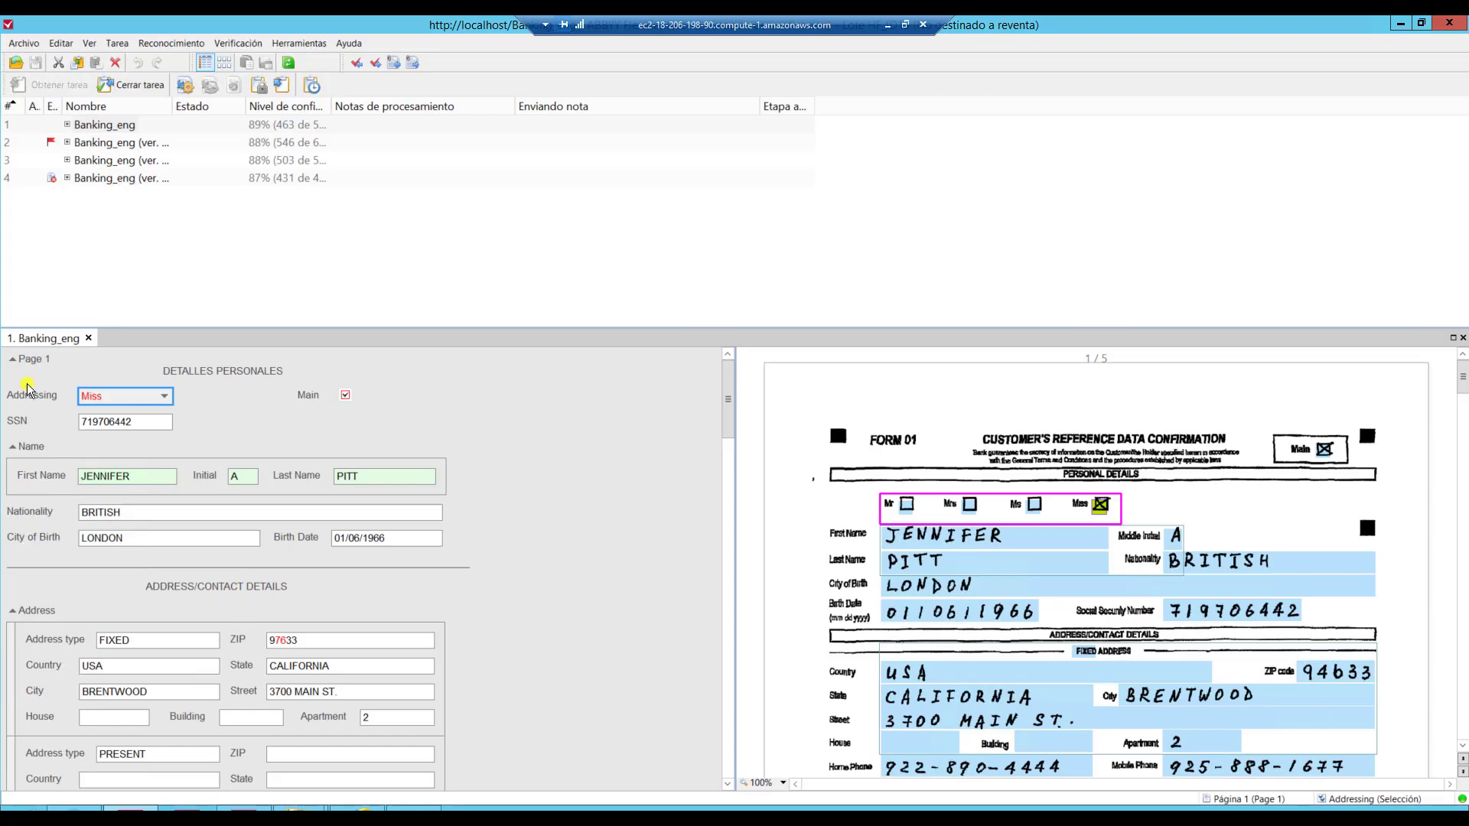